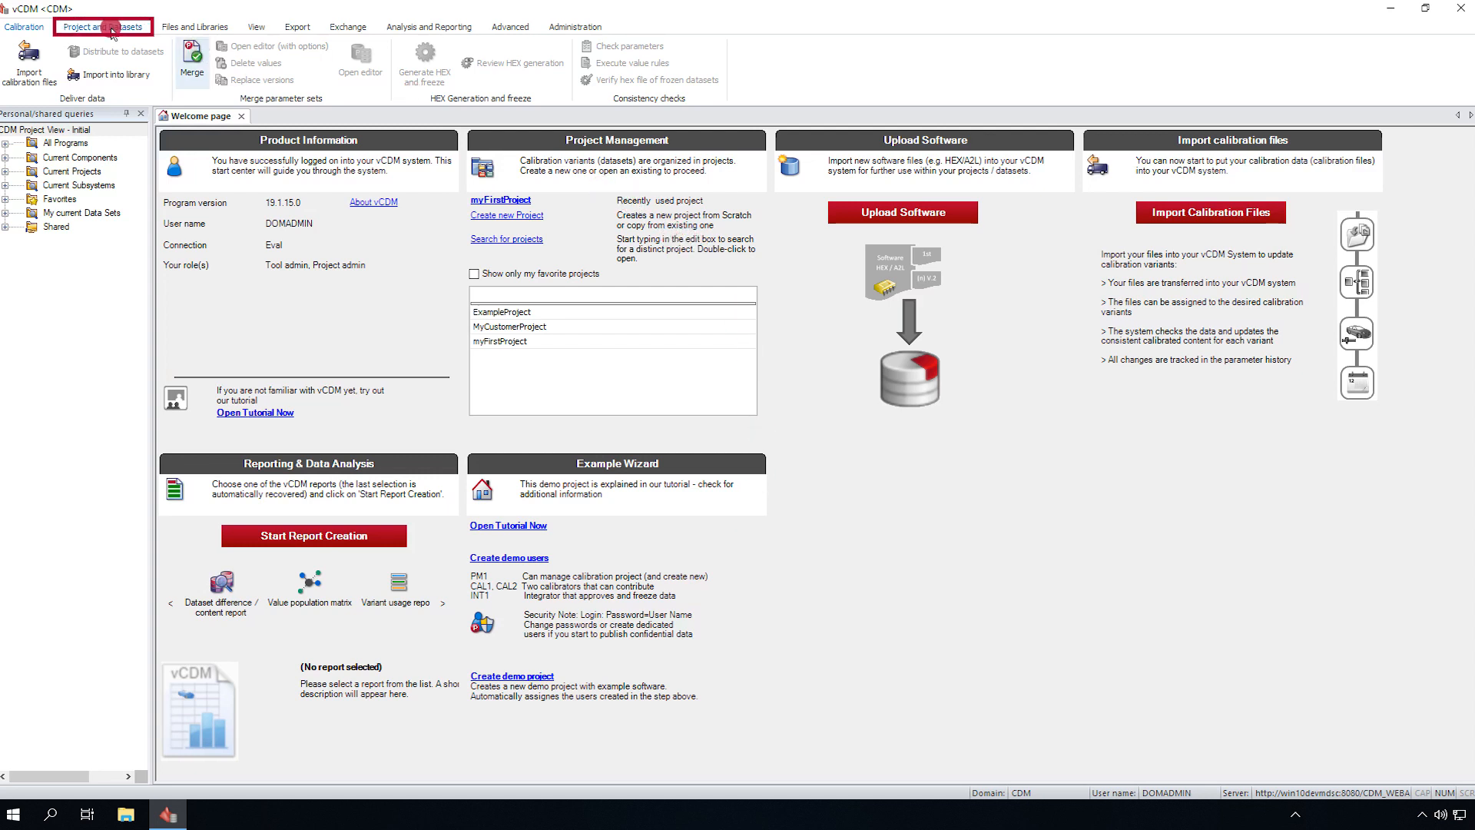
Create the calibration project 'CustomerProject' with a detailed description comment.
{"action": "left_click", "coordinate": [104, 25]}
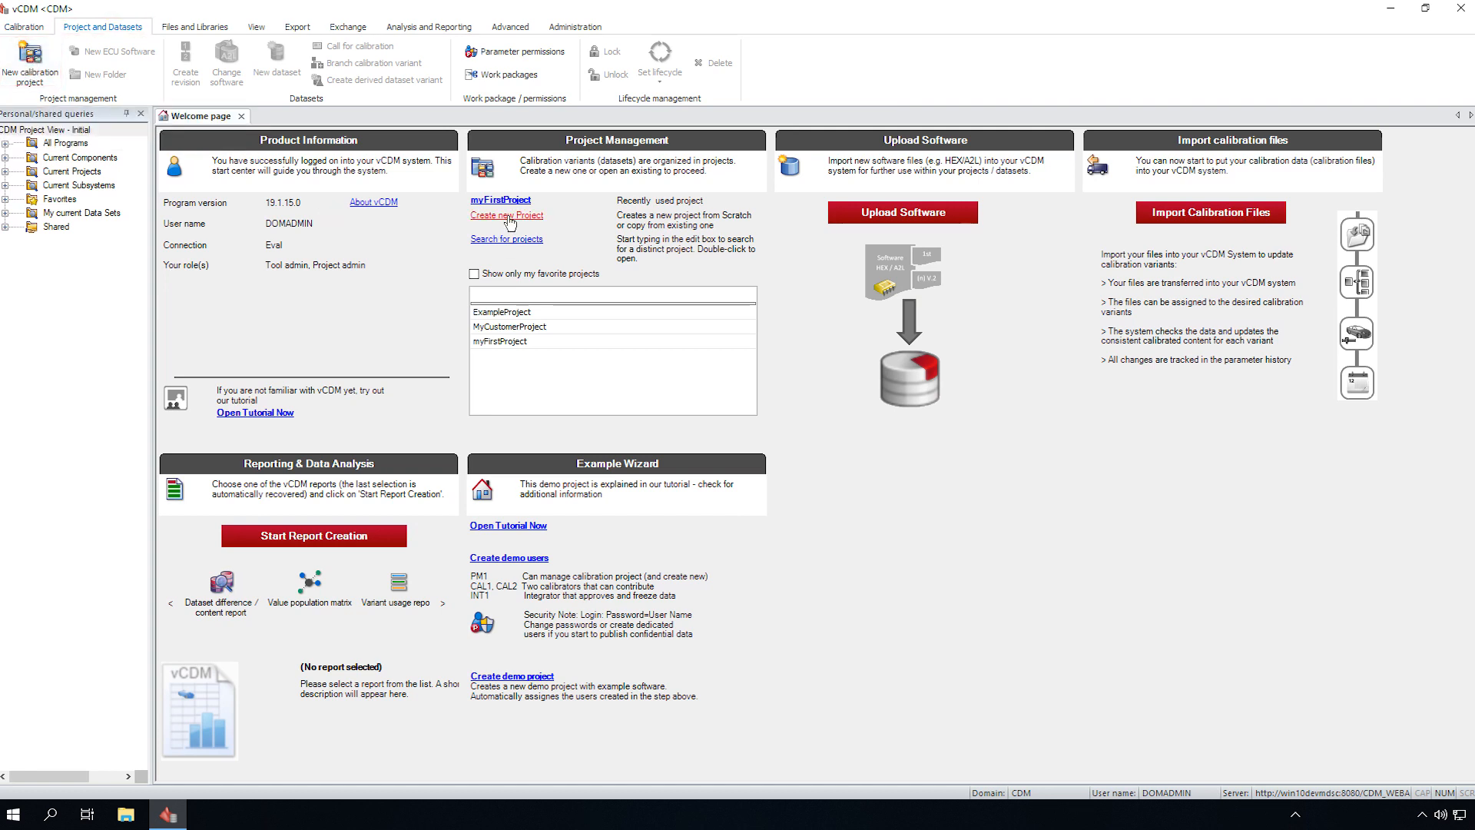
{"action": "left_click", "coordinate": [506, 215]}
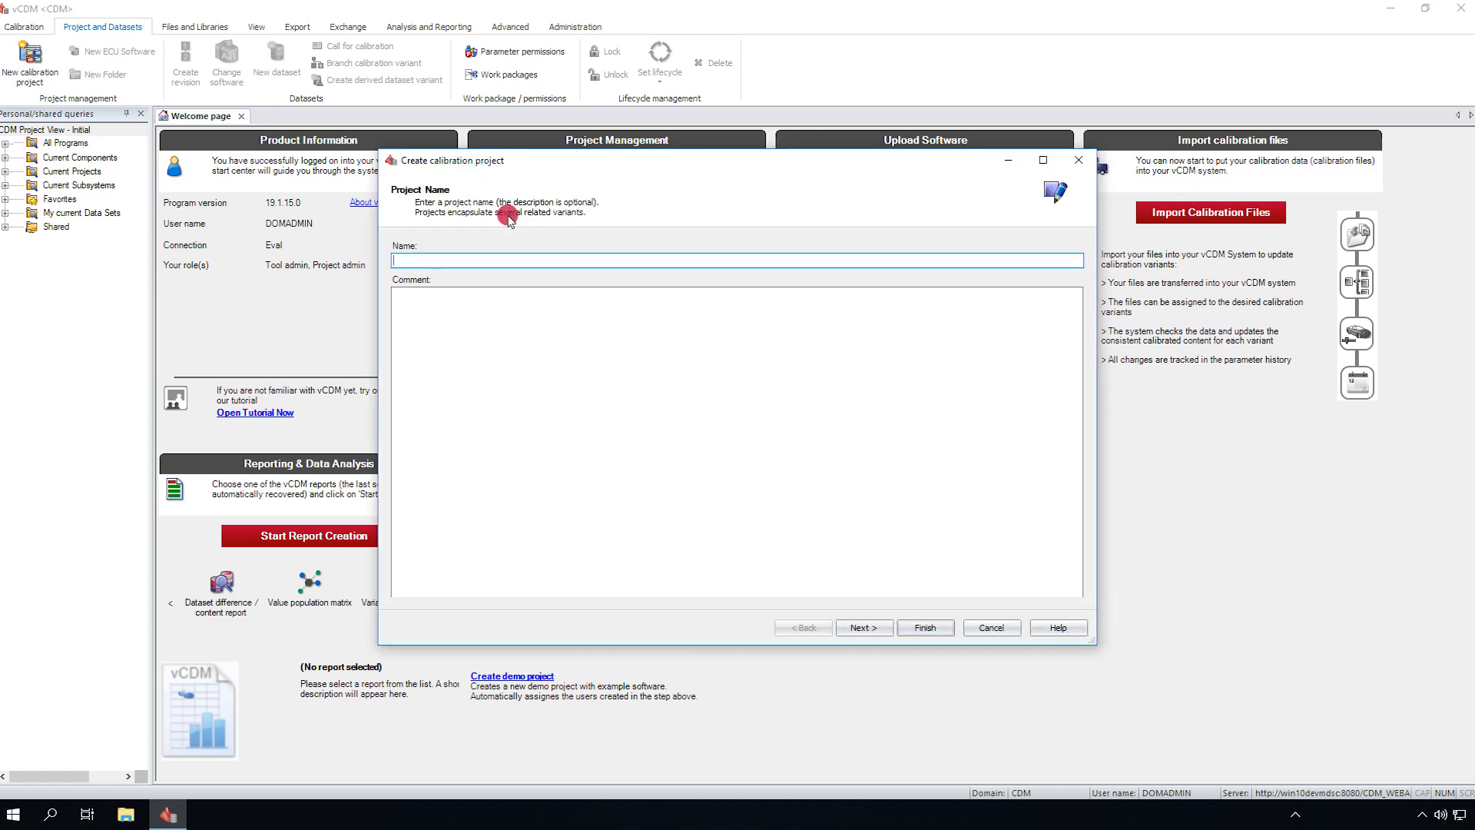
{"action": "type", "text": "Customer"}
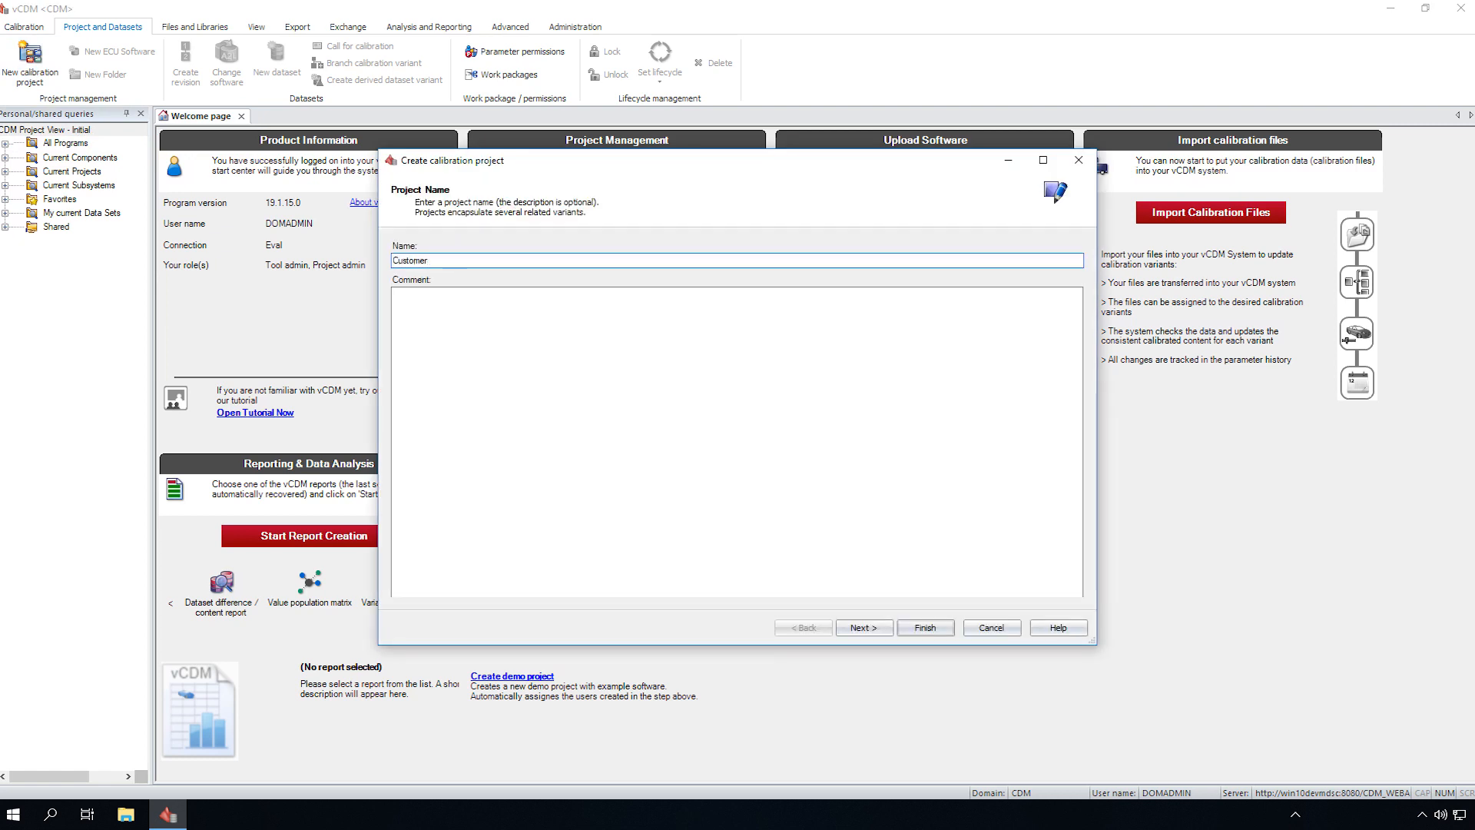
{"action": "type", "text": "Project"}
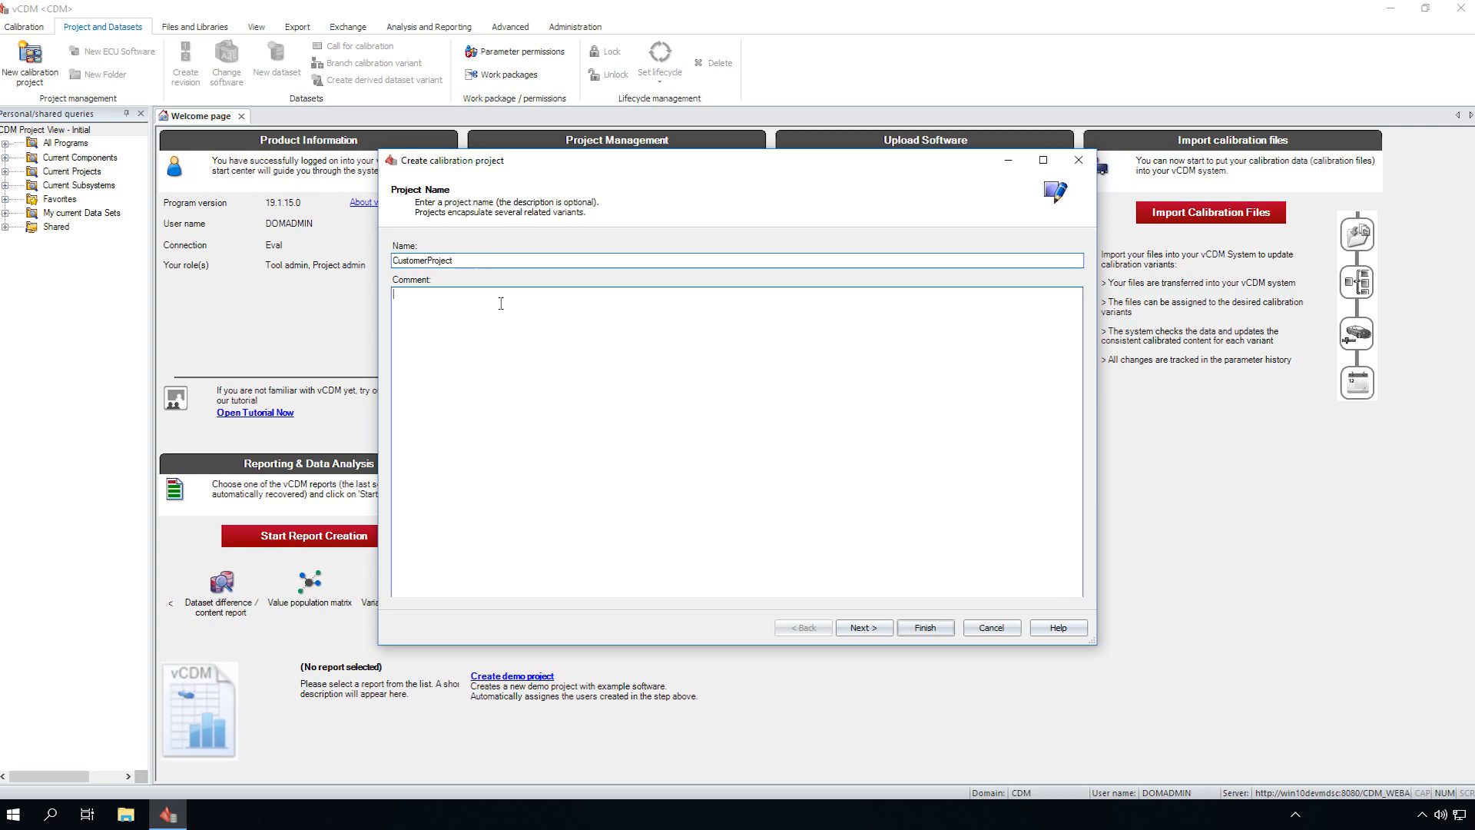
{"action": "type", "text": "Here you can insert a"}
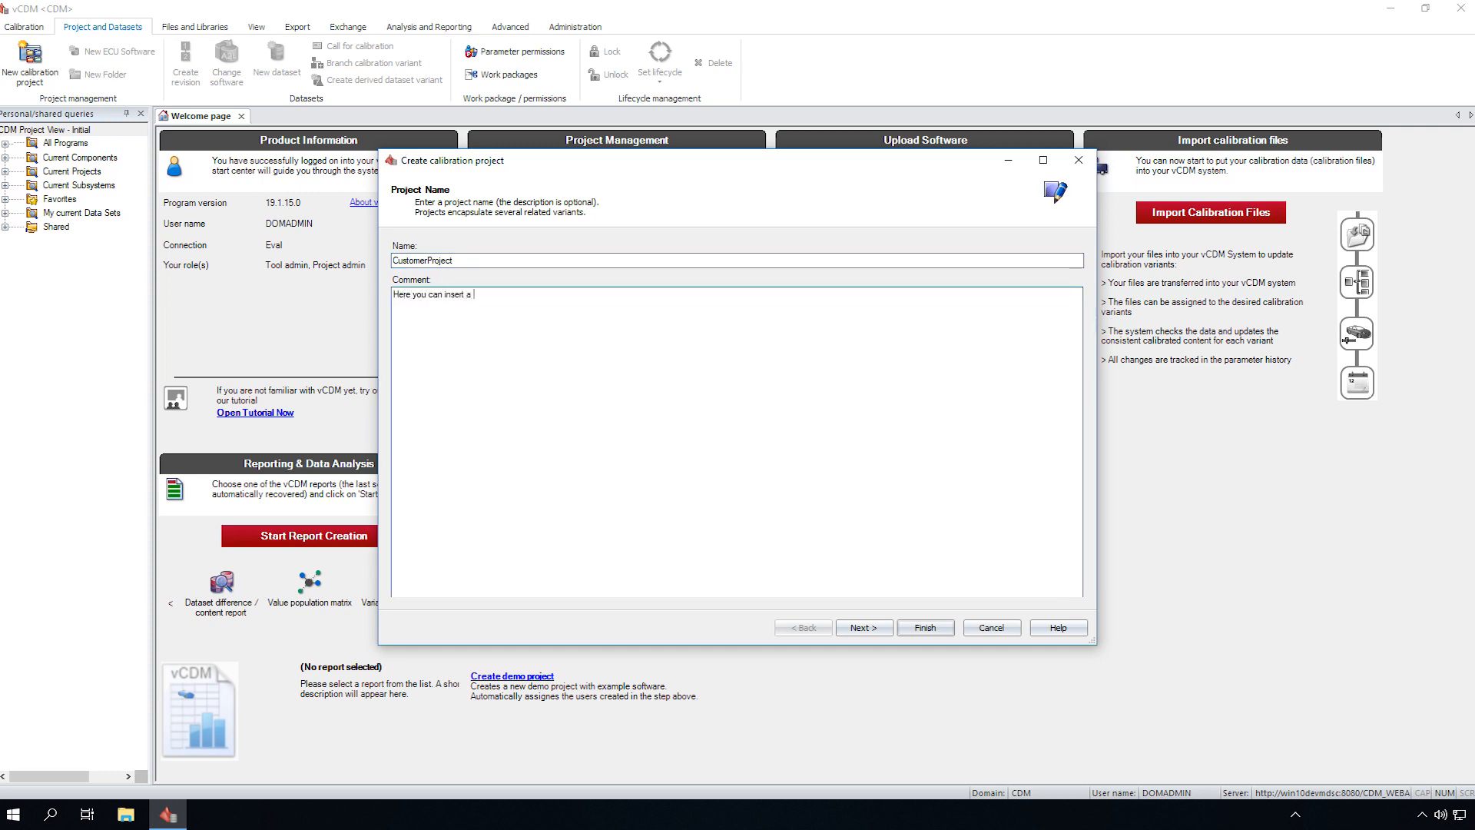
{"action": "type", "text": "detailed description and information about your project."}
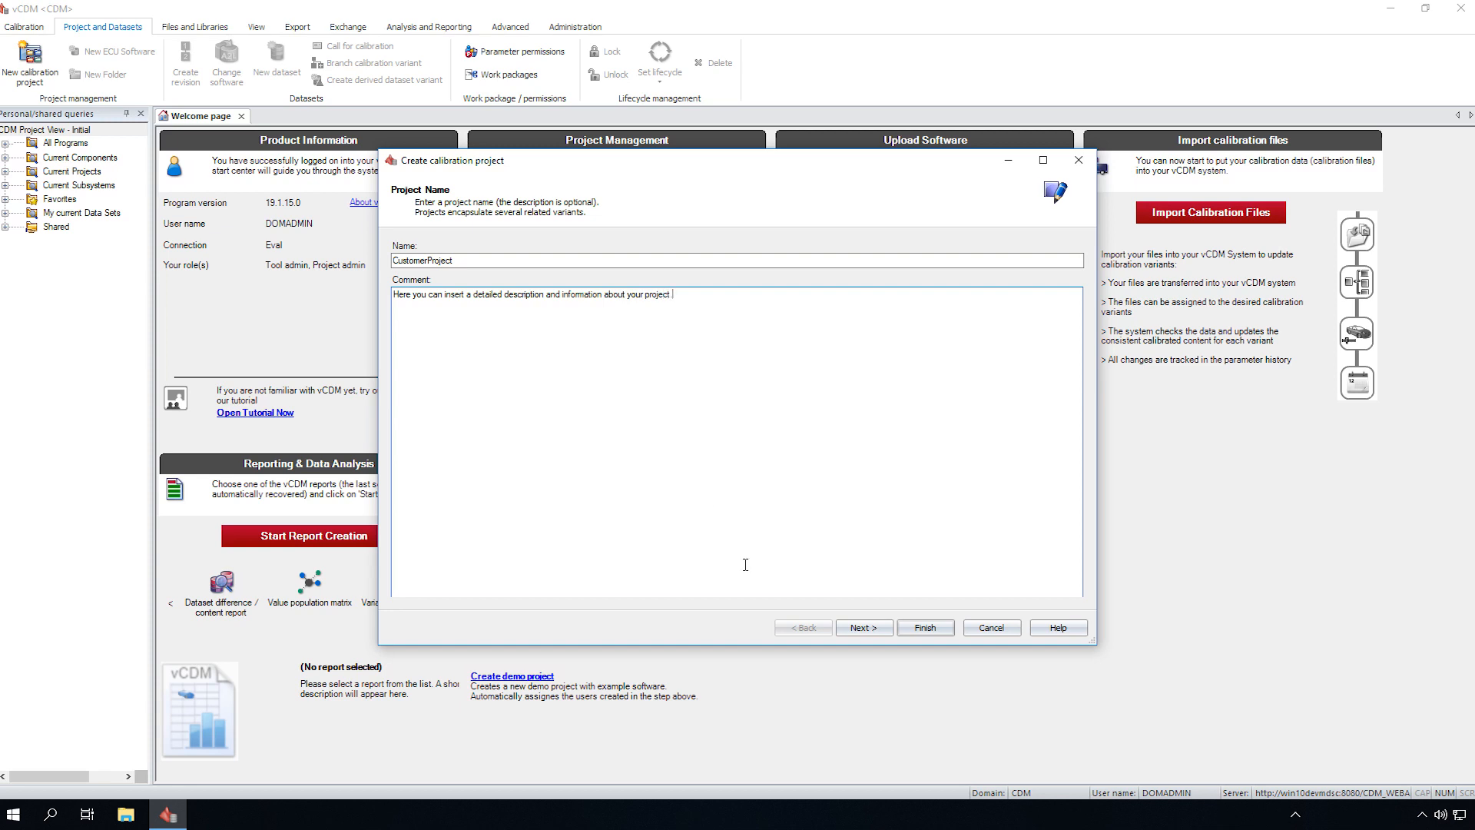
{"action": "left_click", "coordinate": [925, 628]}
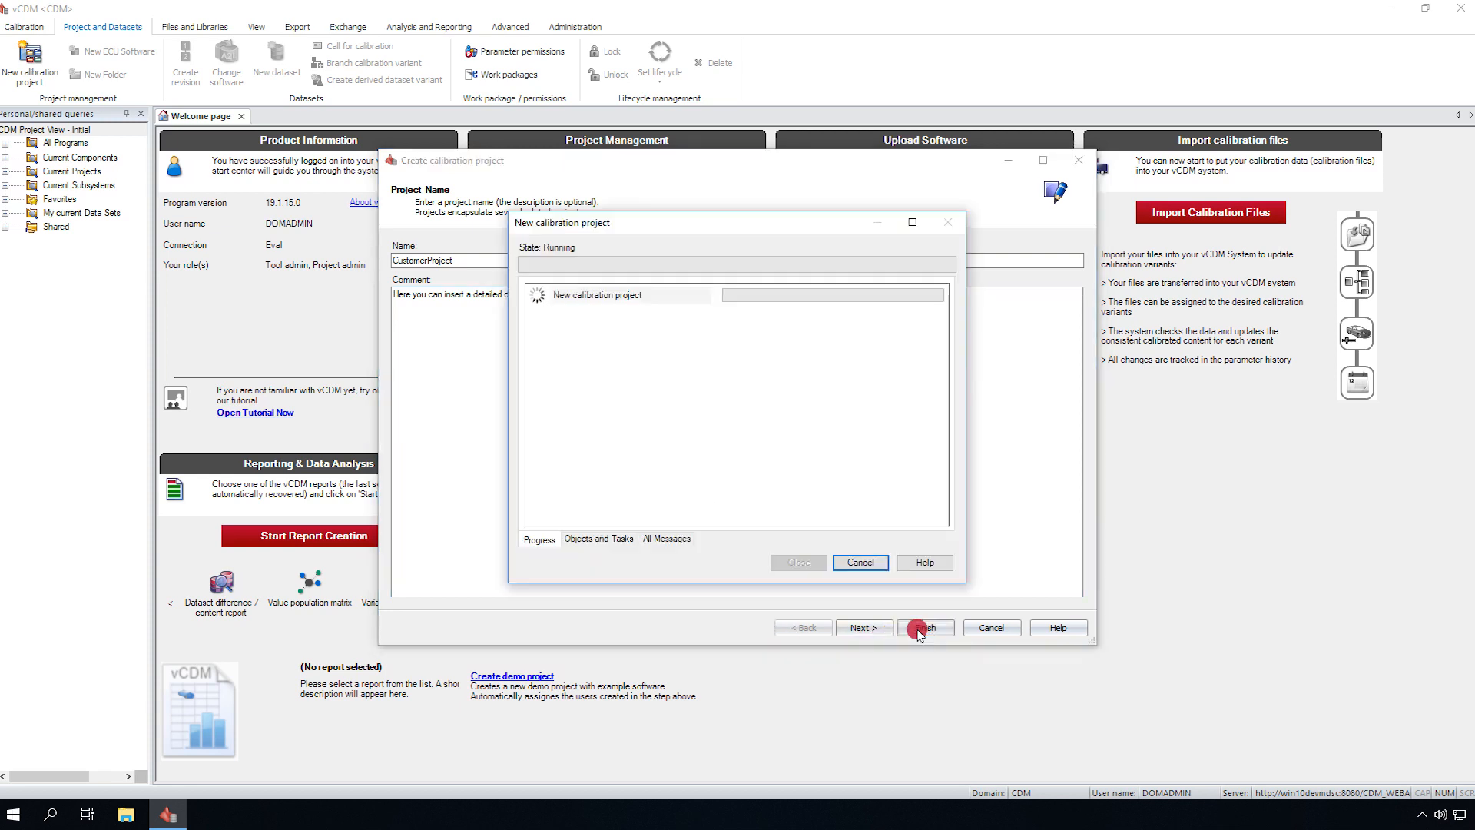
Add users CAL1 and CAL2 in CustomerProject's Use Case Permissions.
{"action": "left_click", "coordinate": [924, 628]}
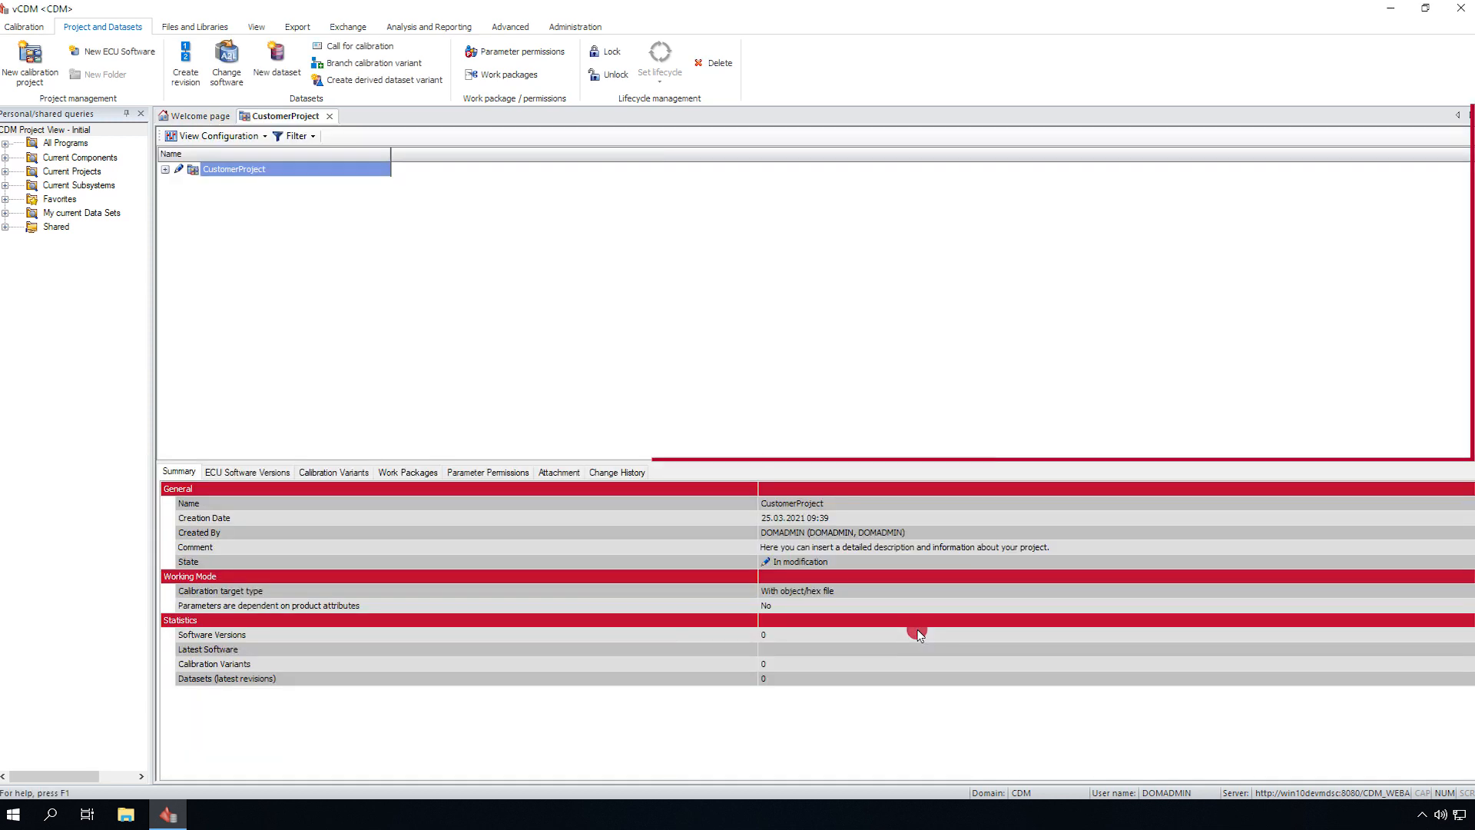
{"action": "right_click", "coordinate": [233, 169]}
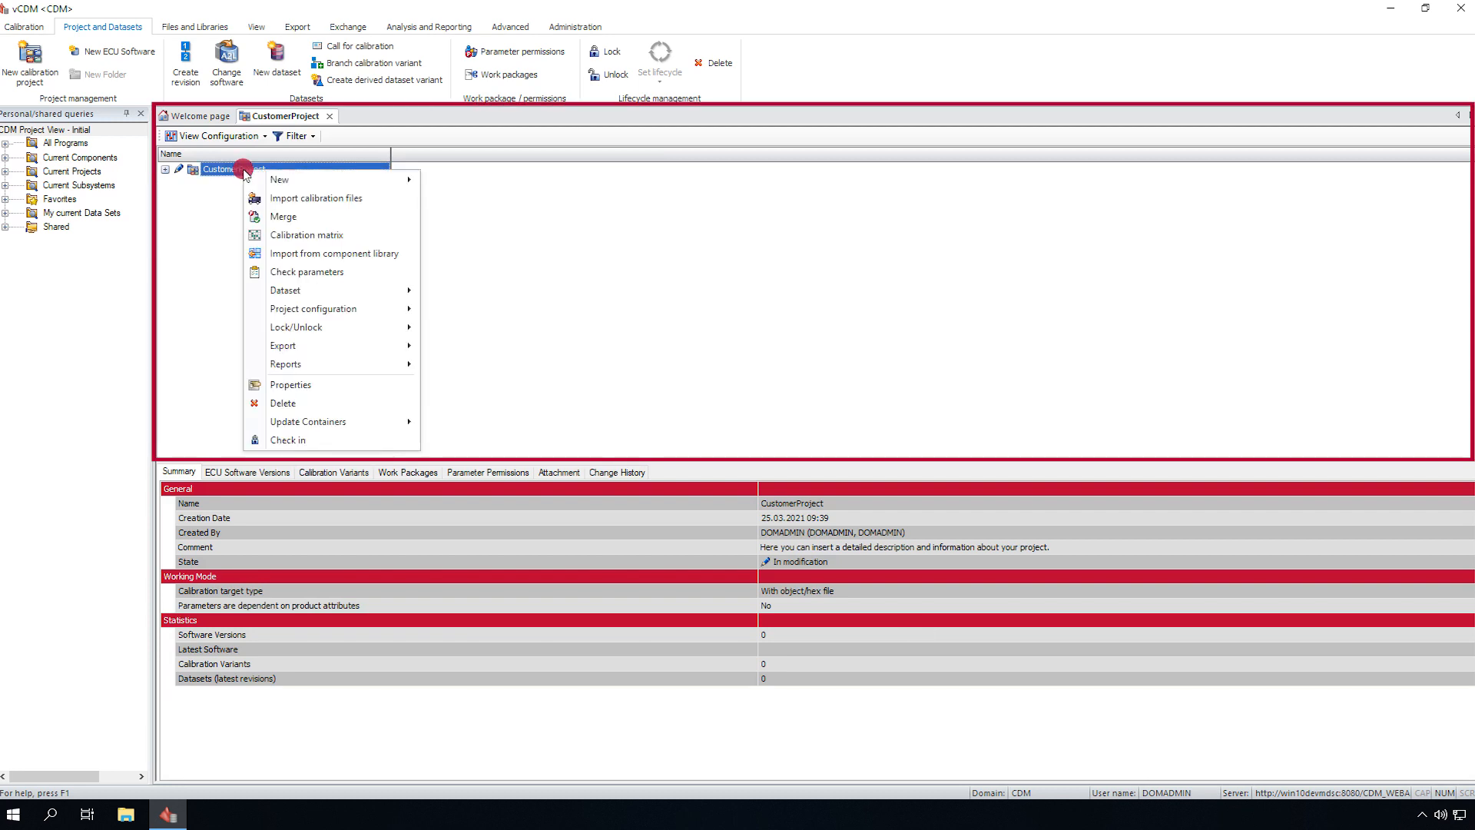
{"action": "mouse_move", "coordinate": [289, 384]}
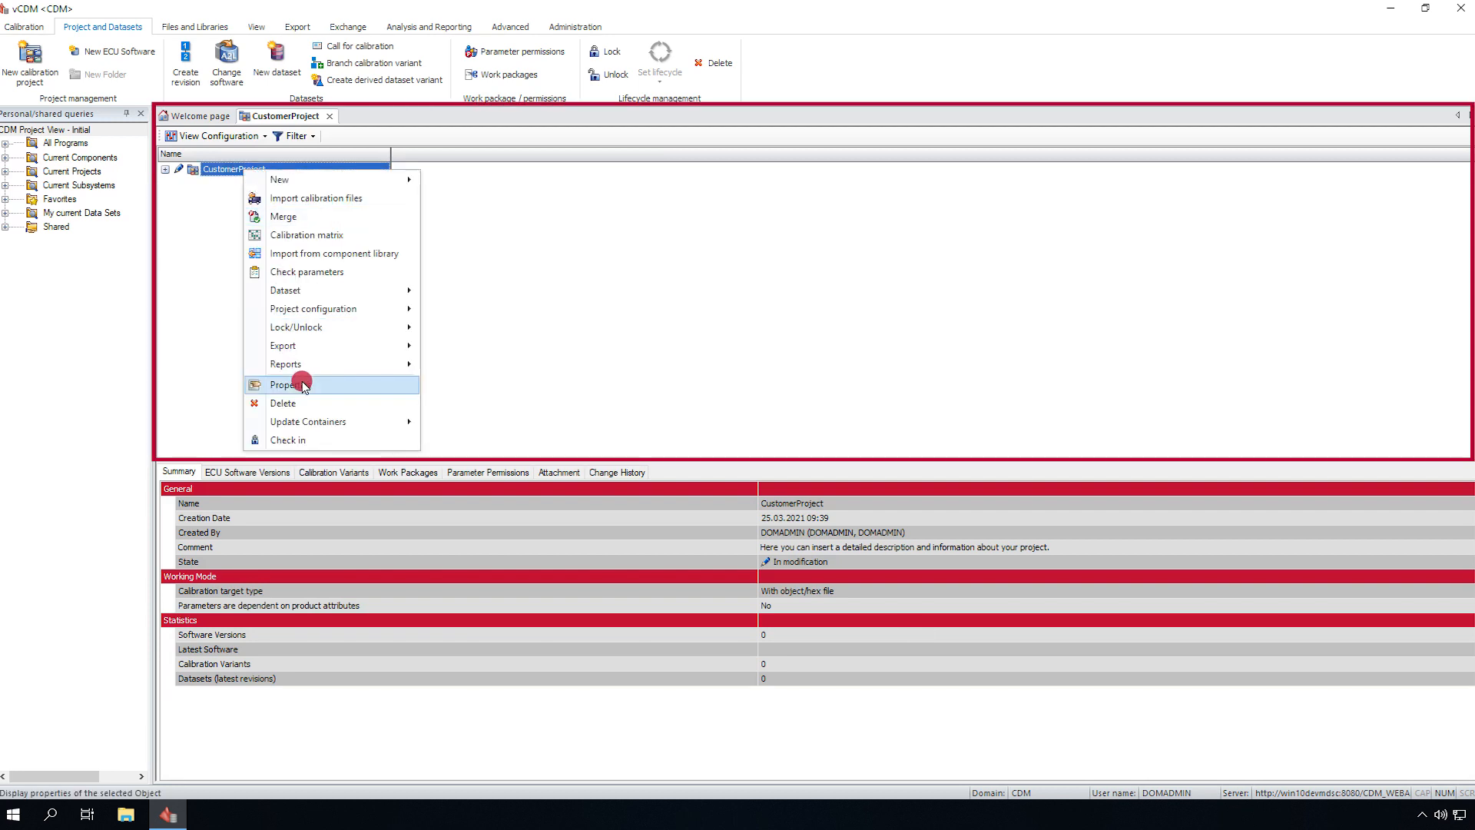
{"action": "mouse_move", "coordinate": [328, 387]}
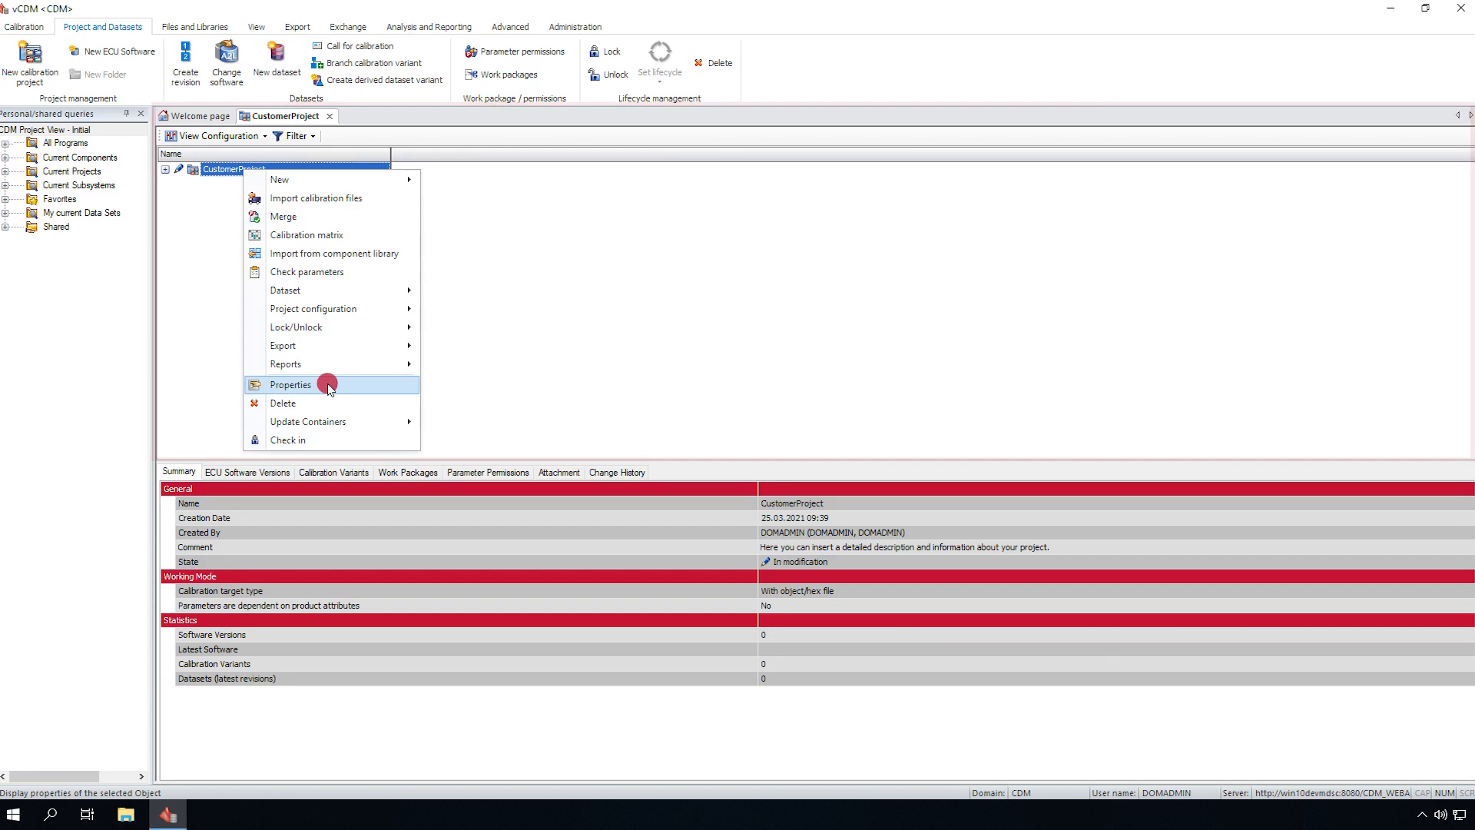
{"action": "left_click", "coordinate": [290, 384]}
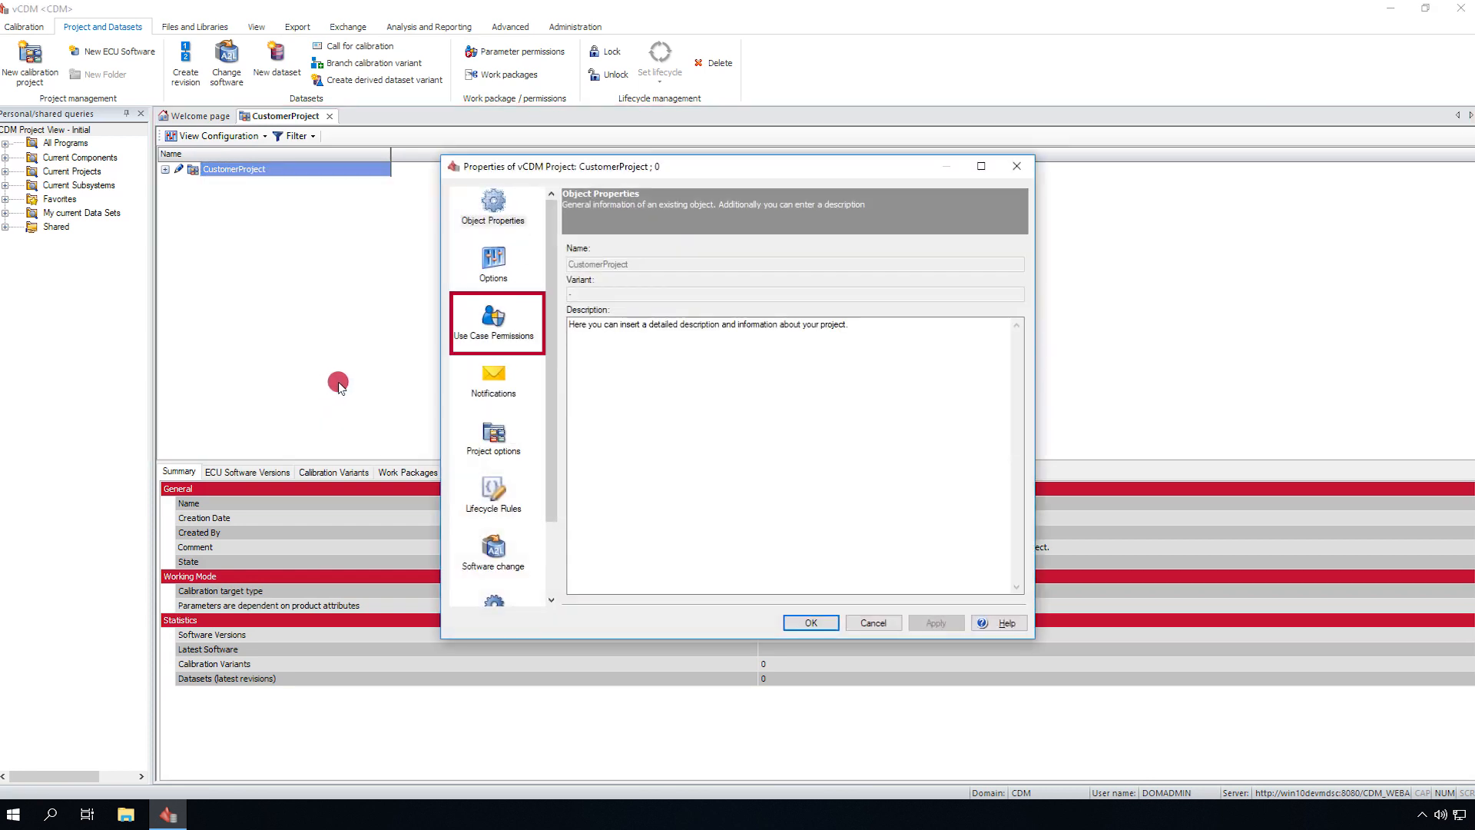
{"action": "left_click", "coordinate": [493, 320]}
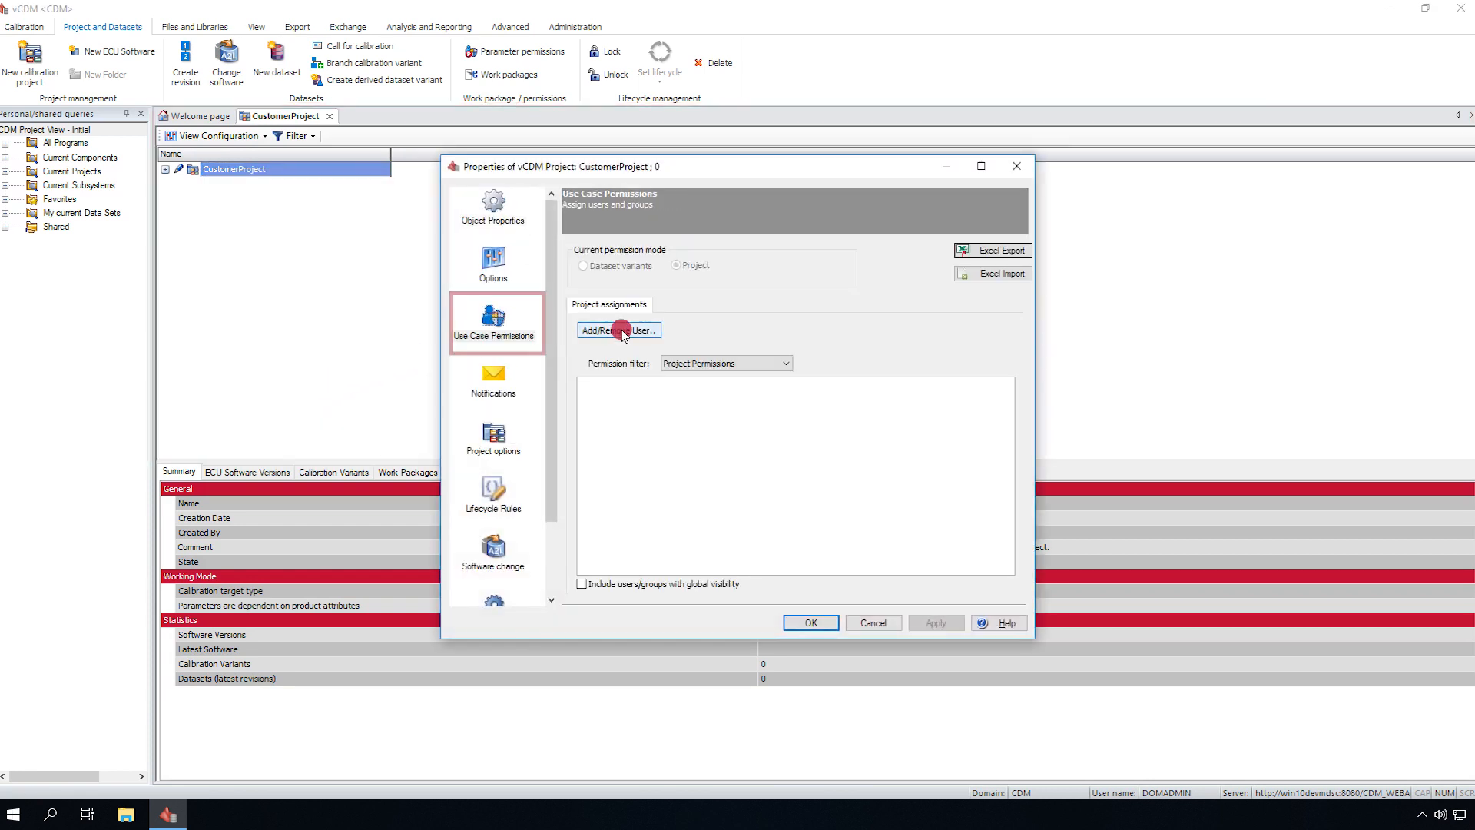
{"action": "left_click", "coordinate": [618, 331]}
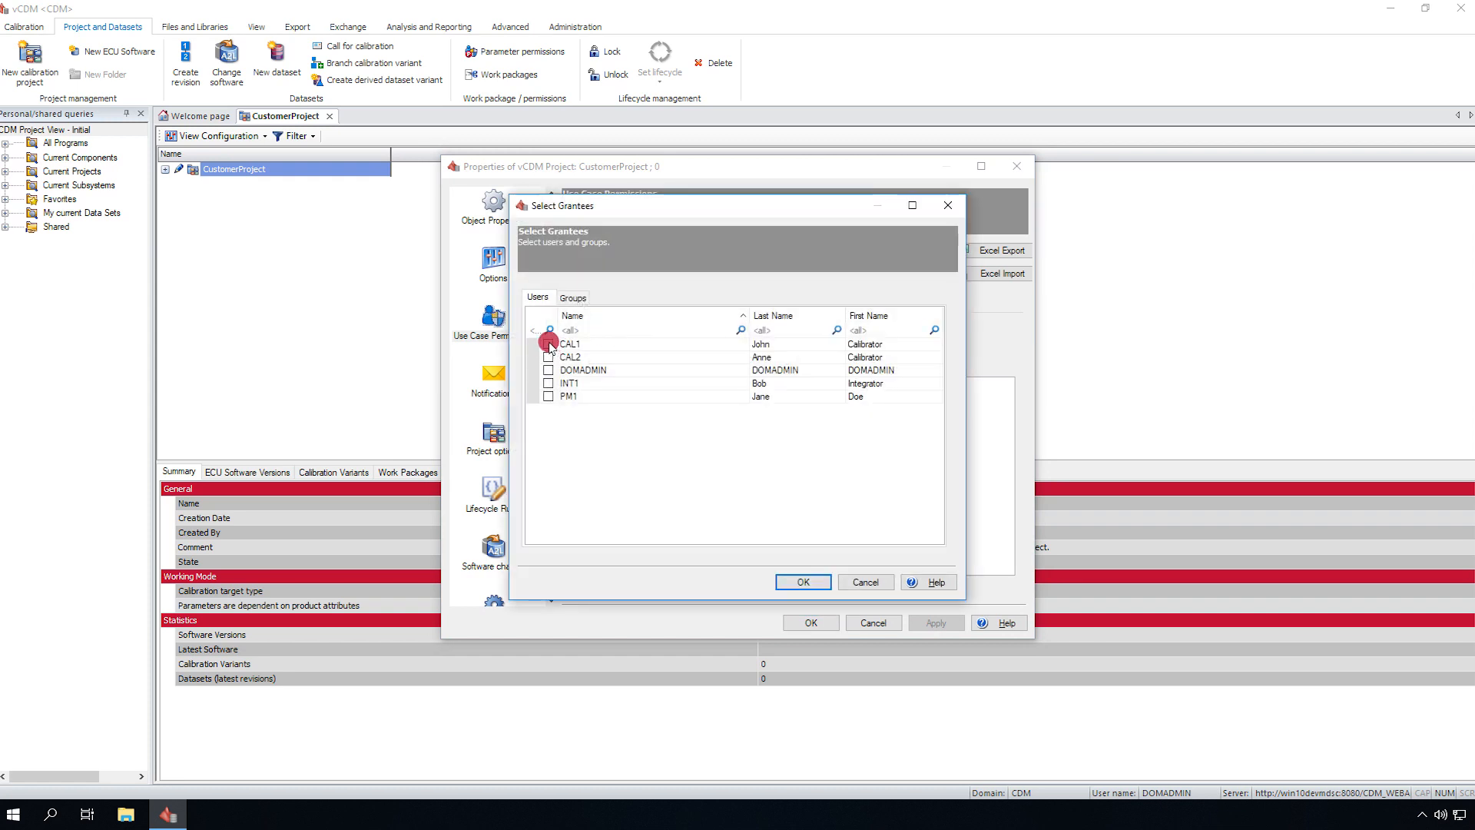
{"action": "left_click", "coordinate": [549, 357]}
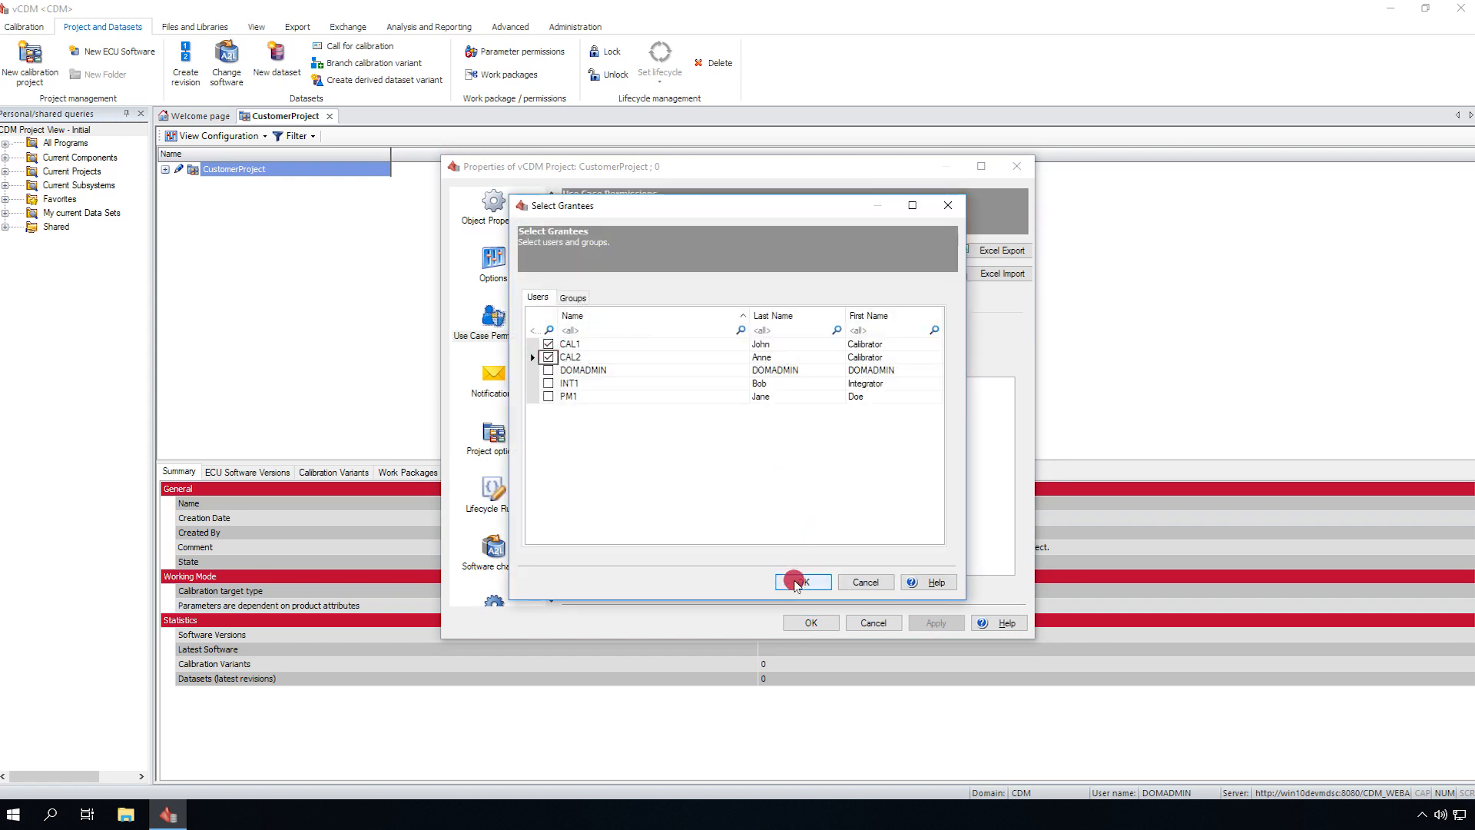
{"action": "left_click", "coordinate": [797, 582]}
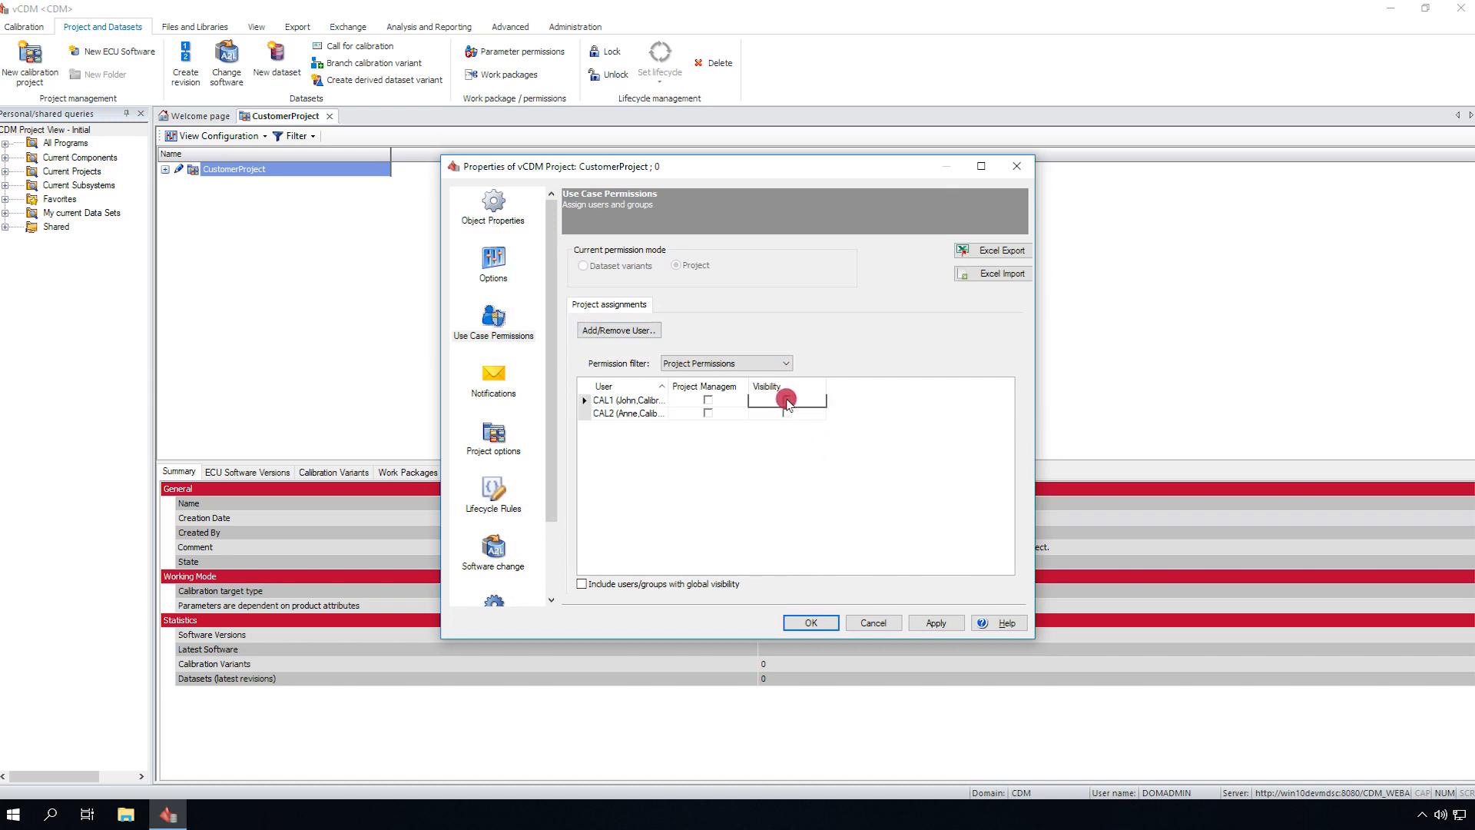
Grant CAL1 and CAL2 Visibility, review import settings, and confirm the properties.
{"action": "left_click", "coordinate": [788, 399]}
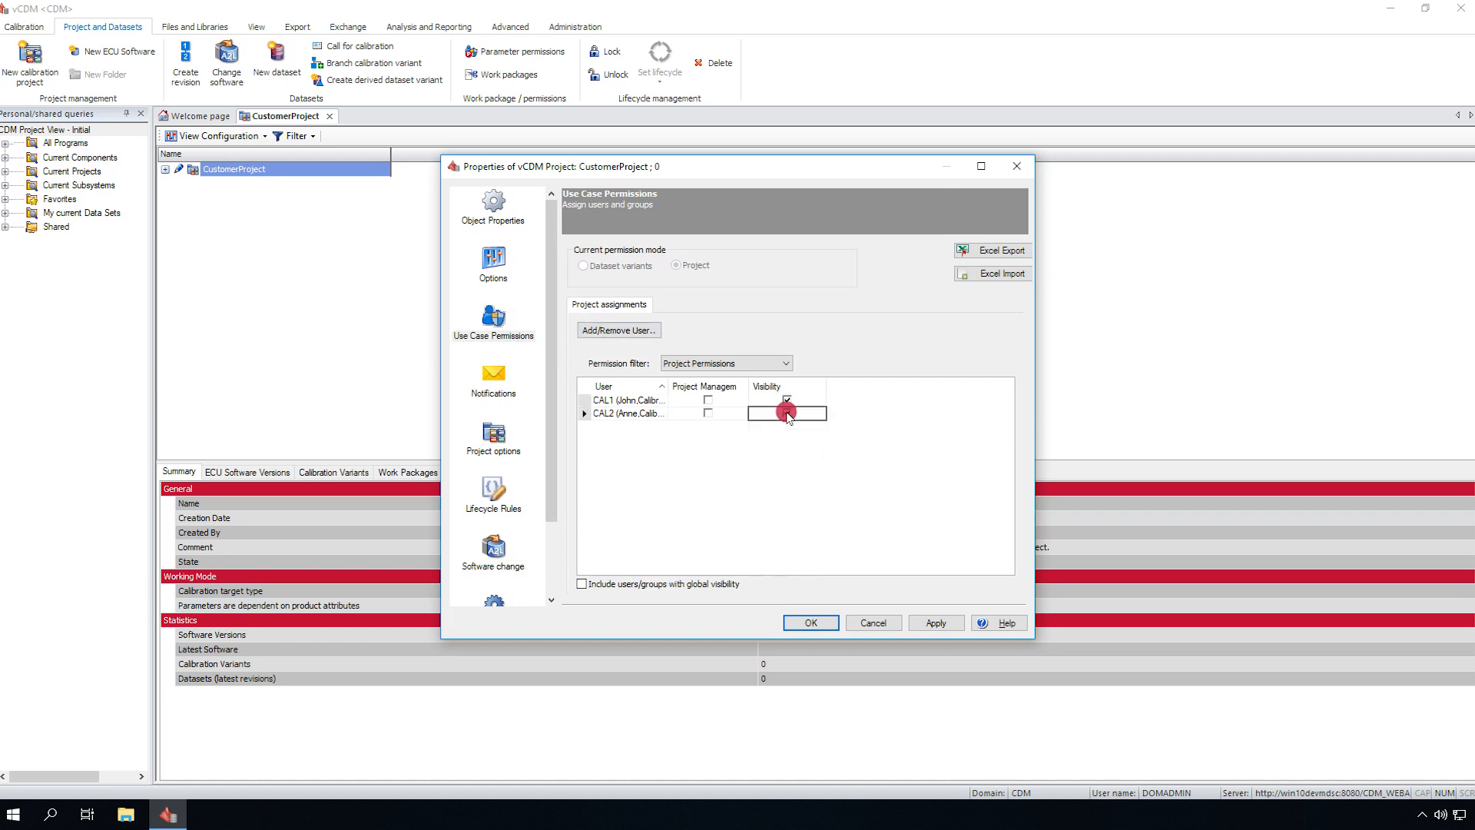
{"action": "left_click", "coordinate": [783, 414]}
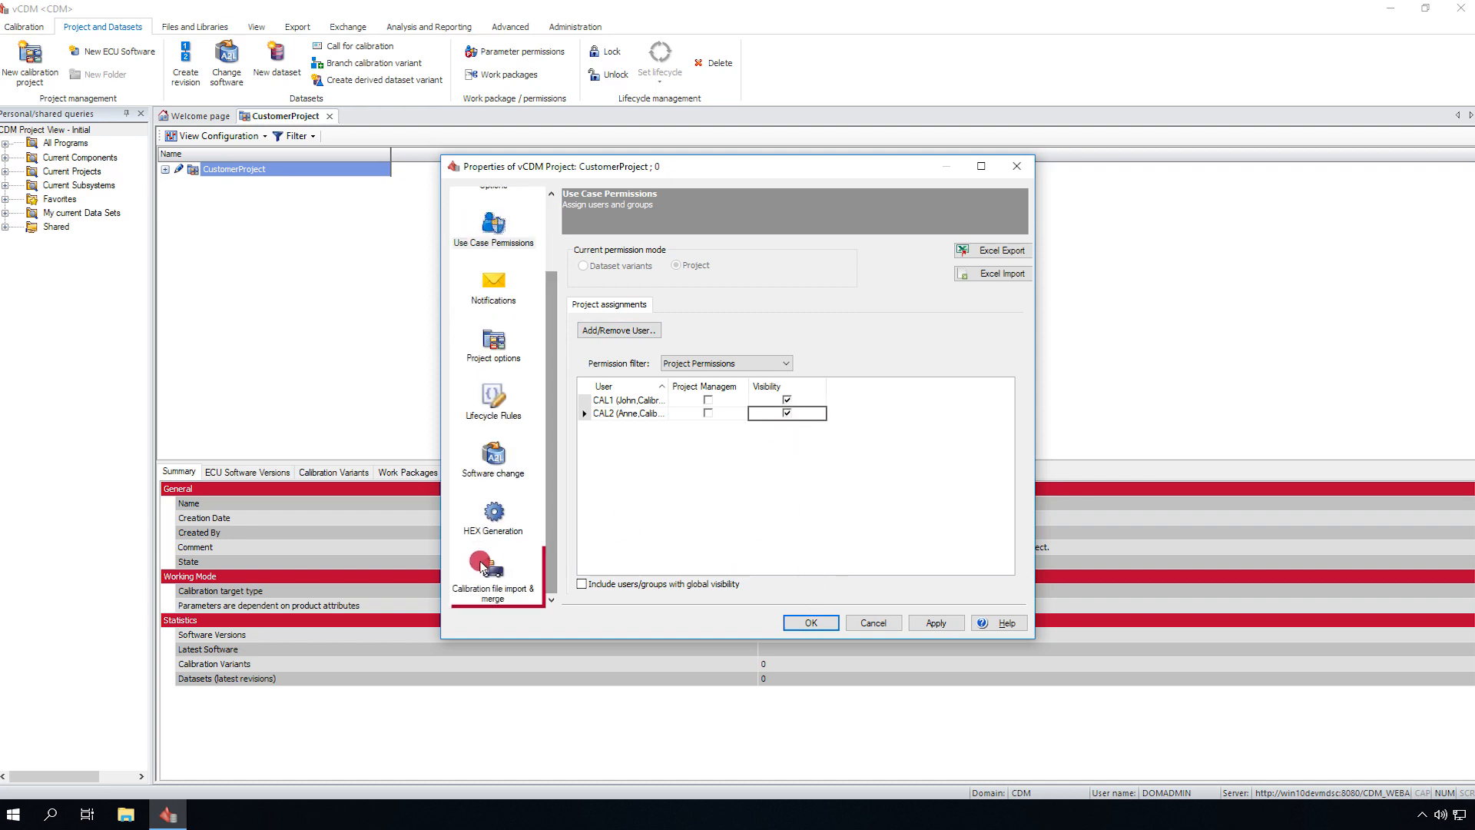
{"action": "left_click", "coordinate": [494, 577]}
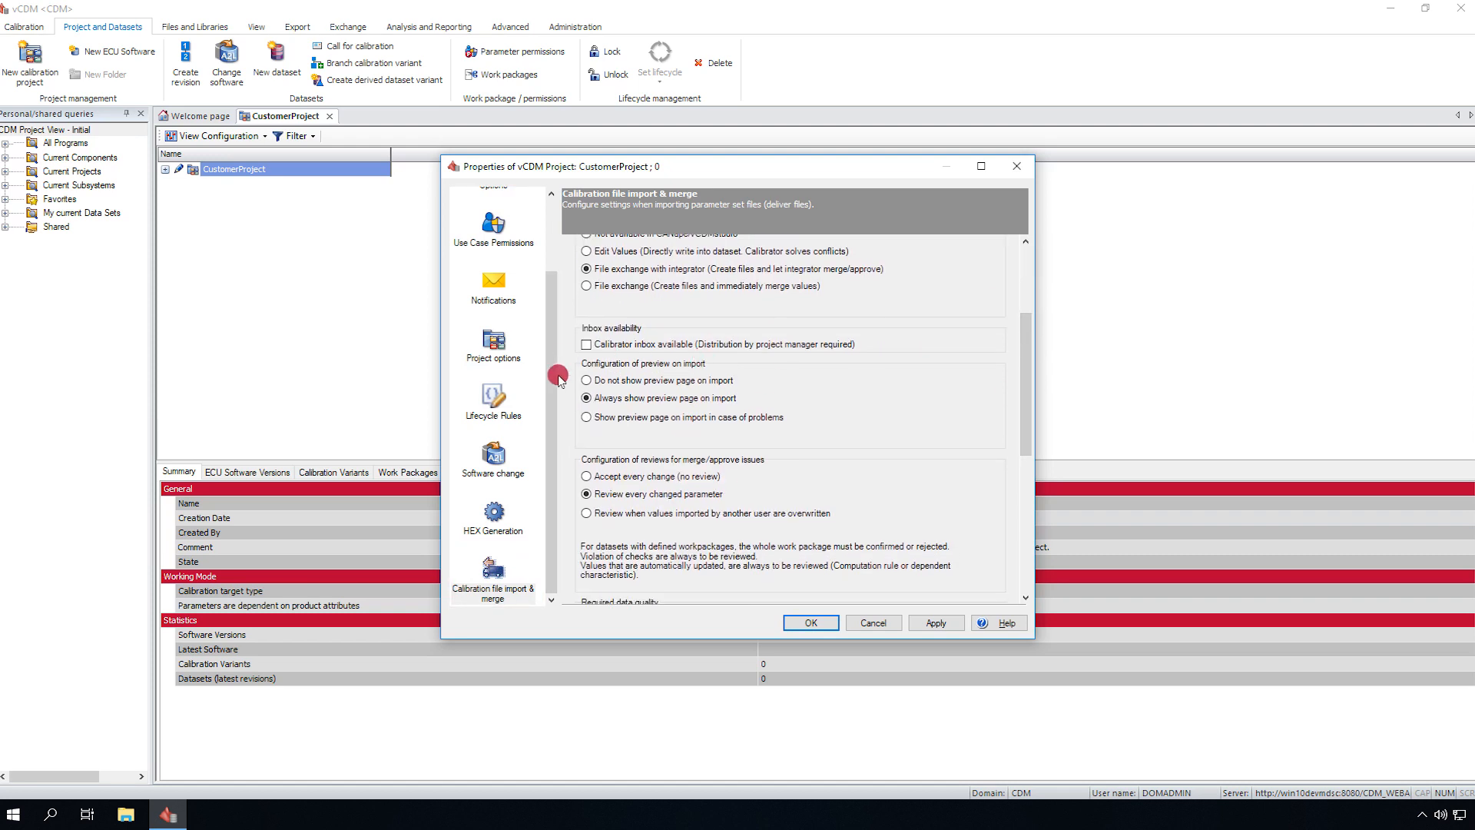
{"action": "left_click", "coordinate": [808, 623]}
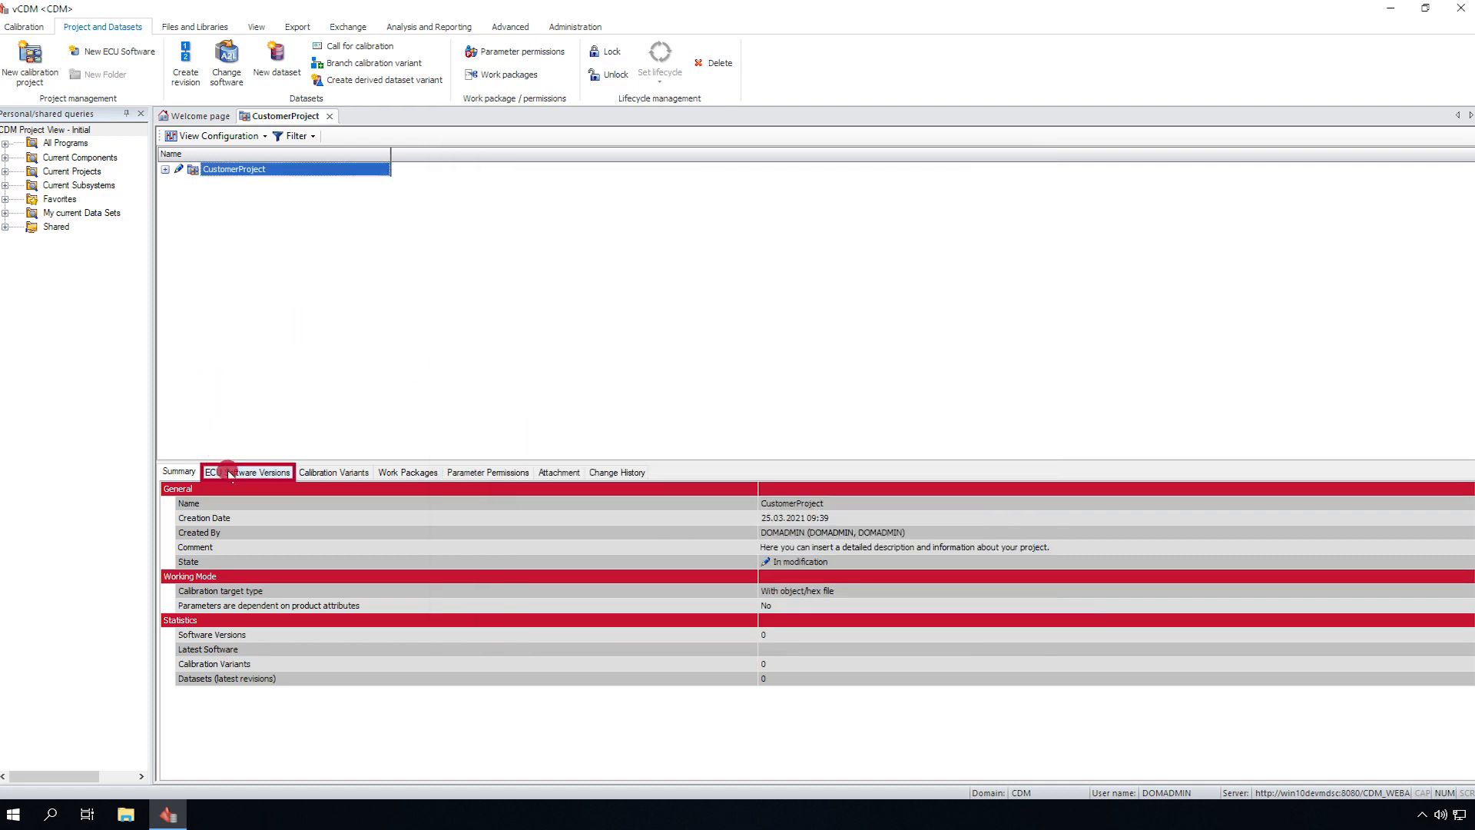
Add an ECU software version from vCDM_demoV1.a2l and vCDM_demo.Hex.
{"action": "left_click", "coordinate": [247, 471]}
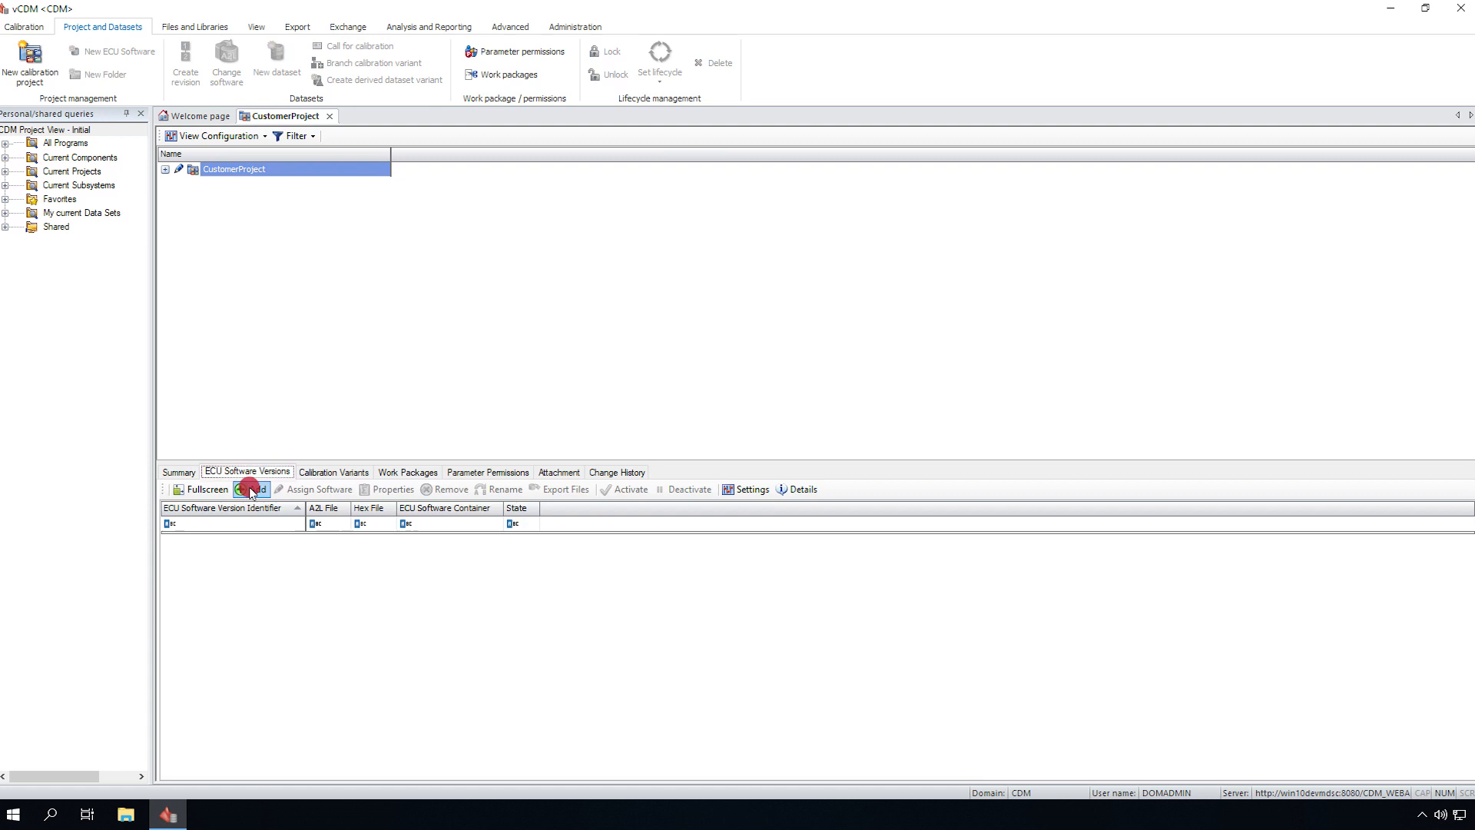
{"action": "left_click", "coordinate": [252, 489]}
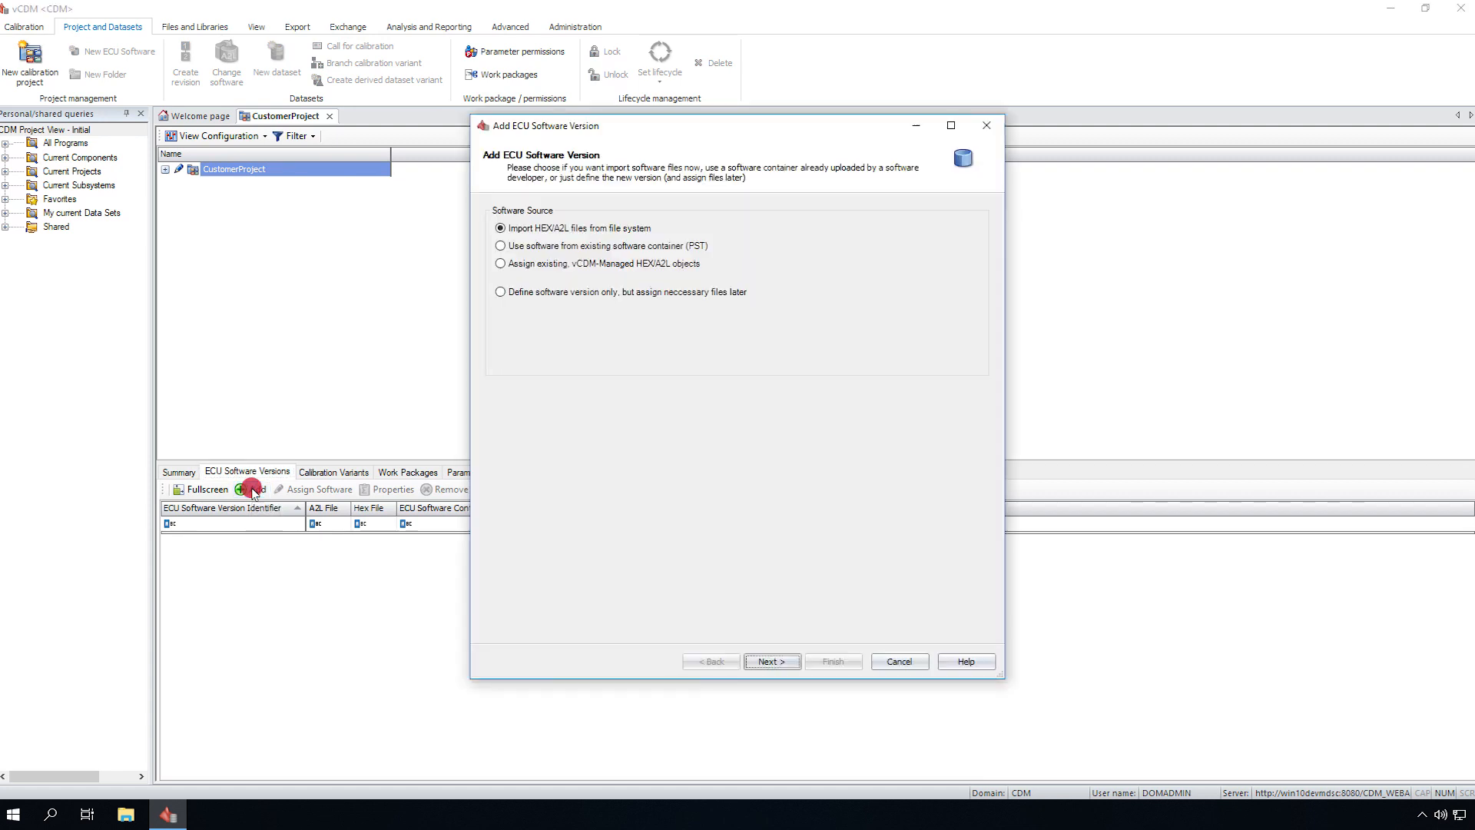
{"action": "left_click", "coordinate": [771, 662]}
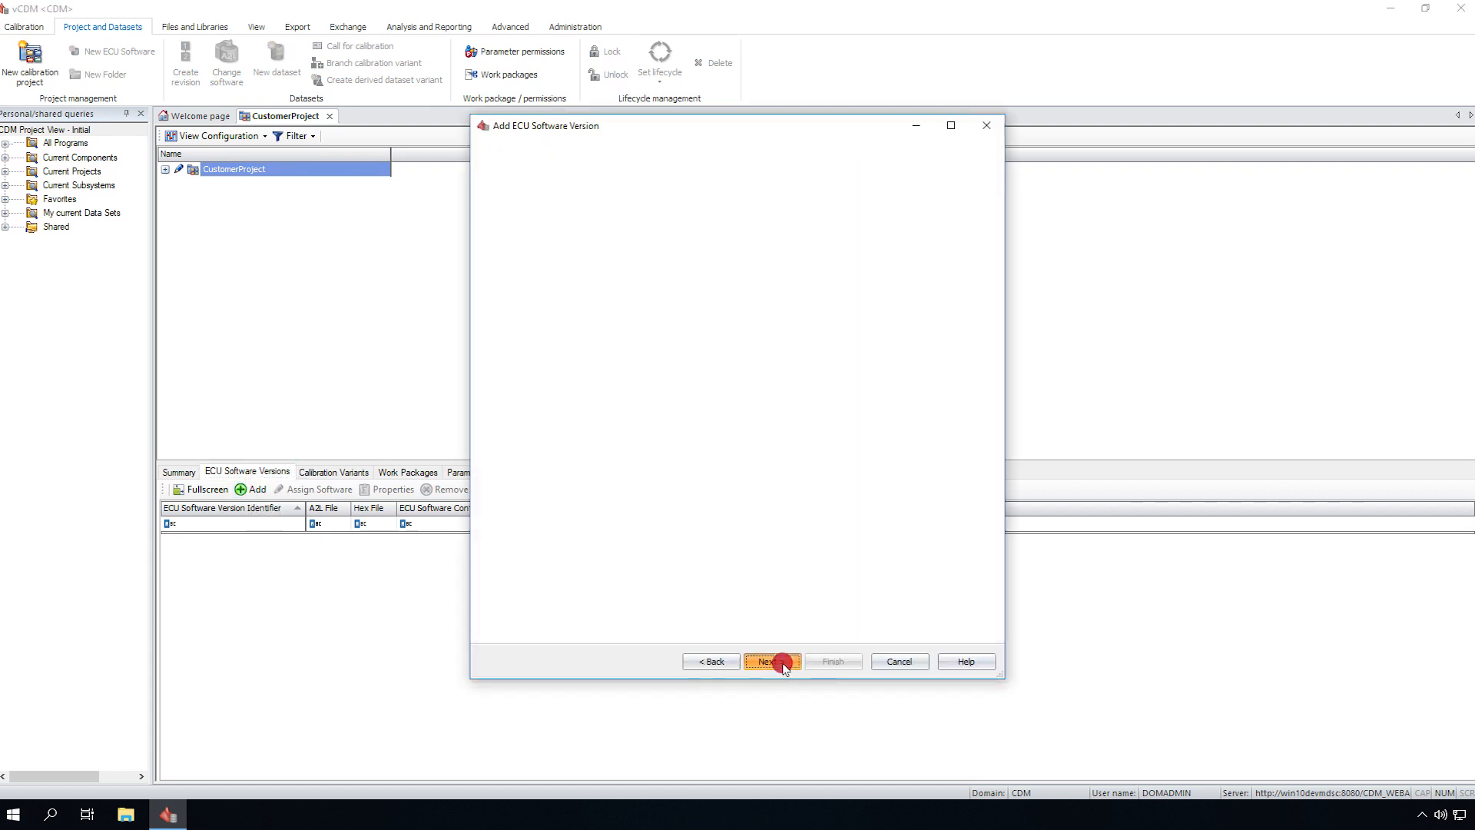
{"action": "left_click", "coordinate": [770, 662]}
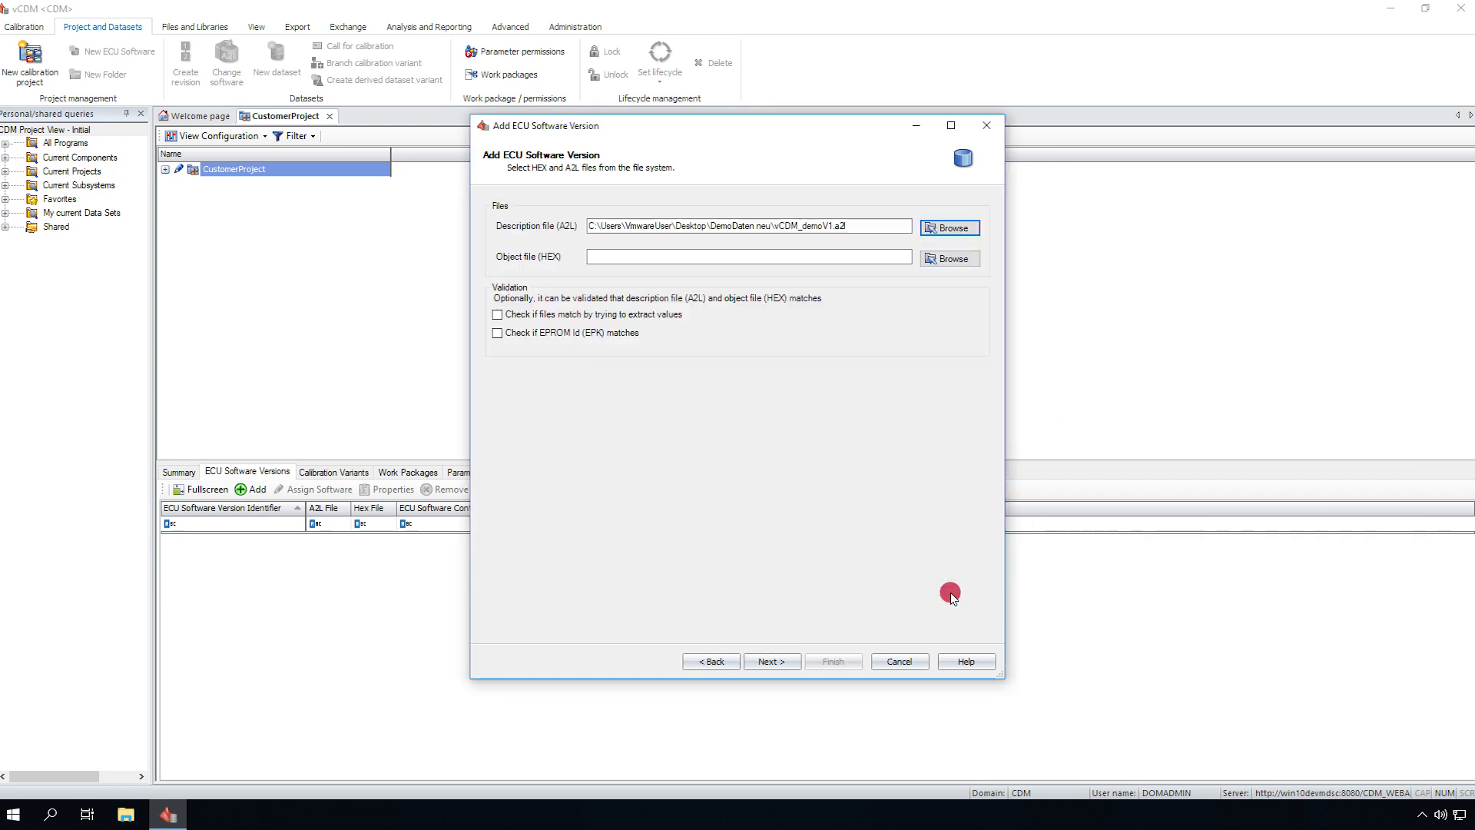
{"action": "left_click", "coordinate": [949, 259]}
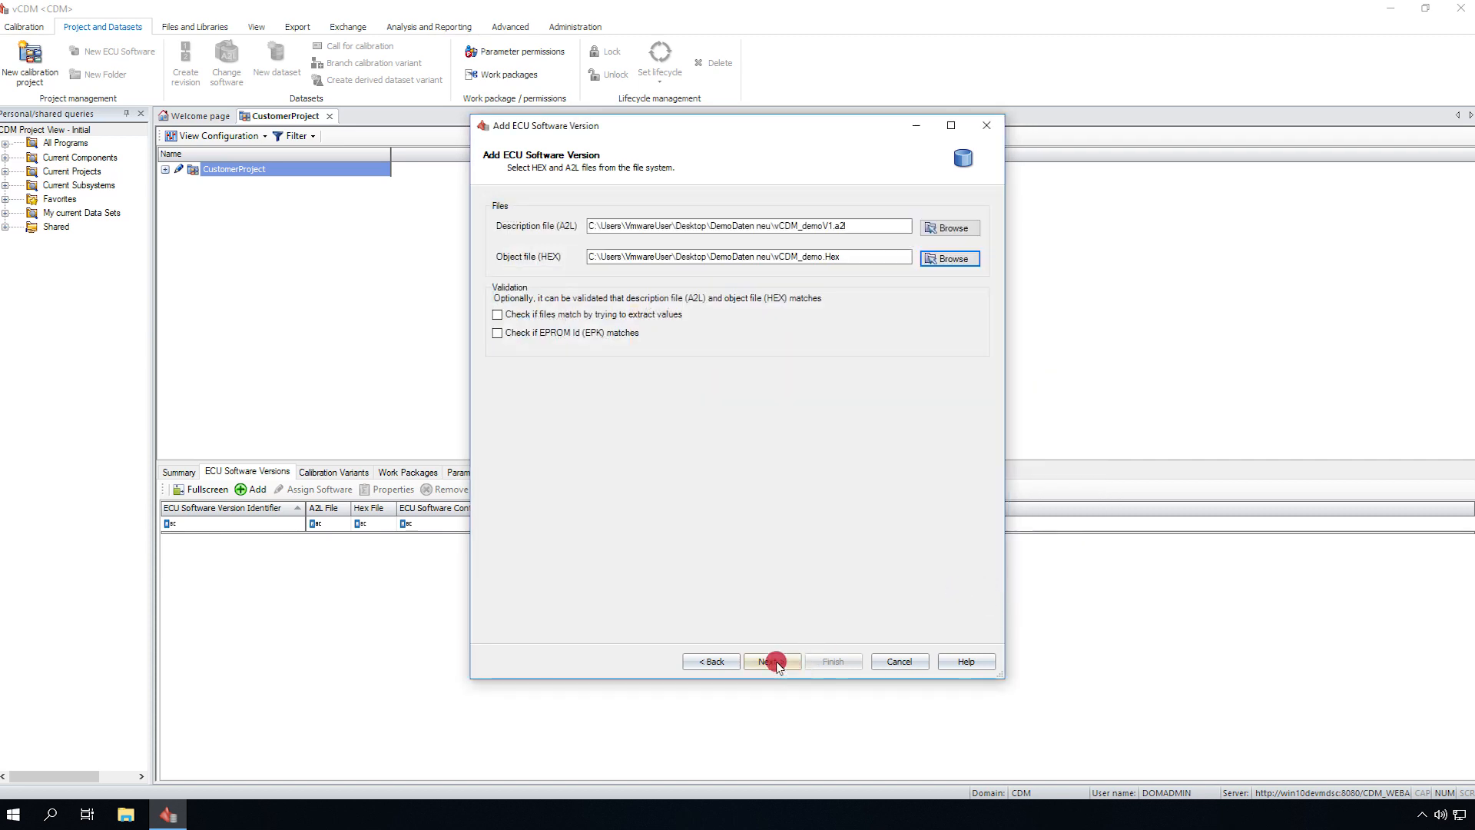
{"action": "left_click", "coordinate": [771, 661]}
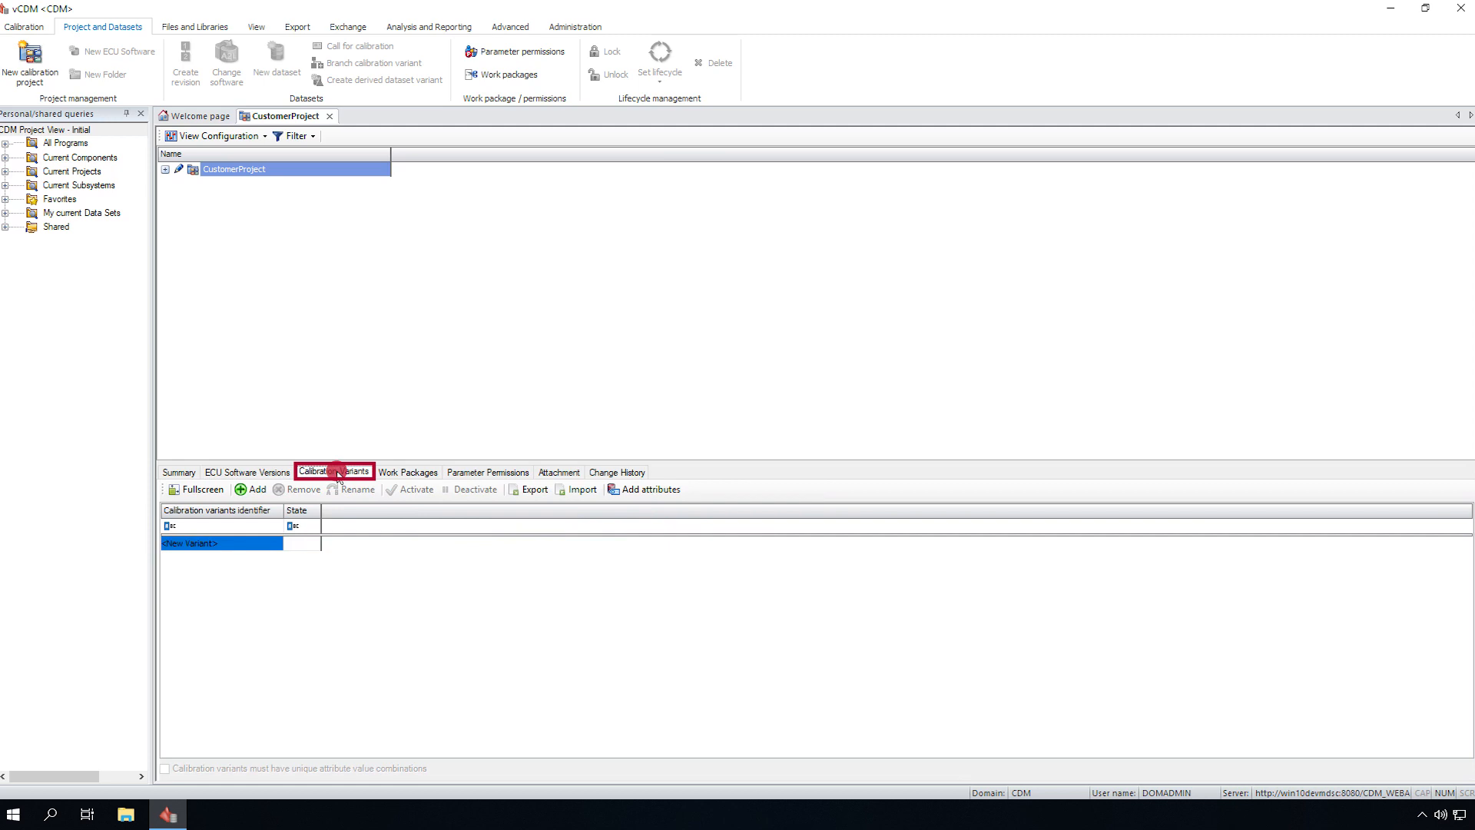
Add variant 4711 and attach Emission and Transmission attributes with Auto transmission.
{"action": "type", "text": "4711"}
{"action": "type", "text": "4712"}
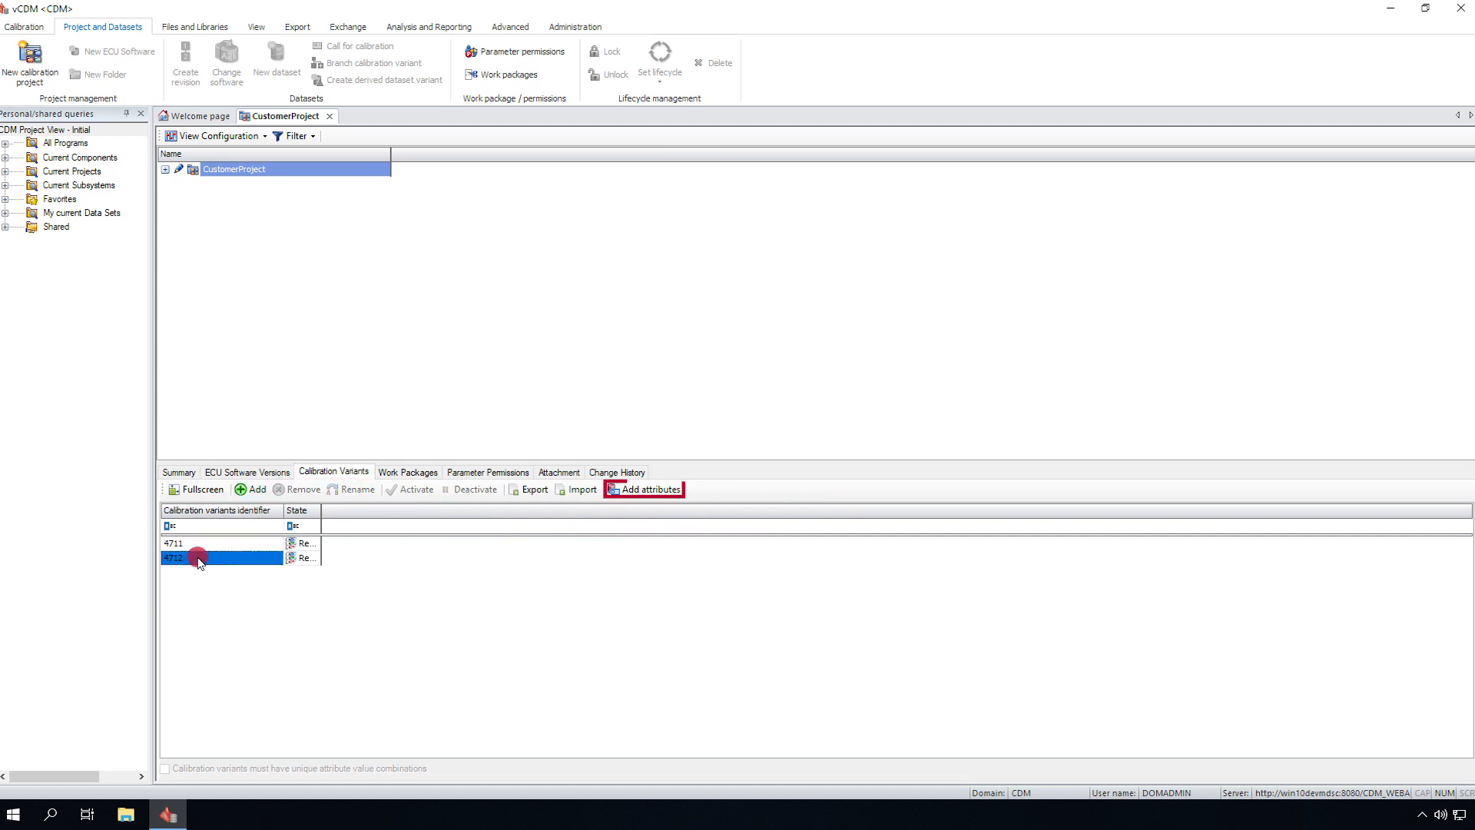
{"action": "left_click", "coordinate": [649, 489]}
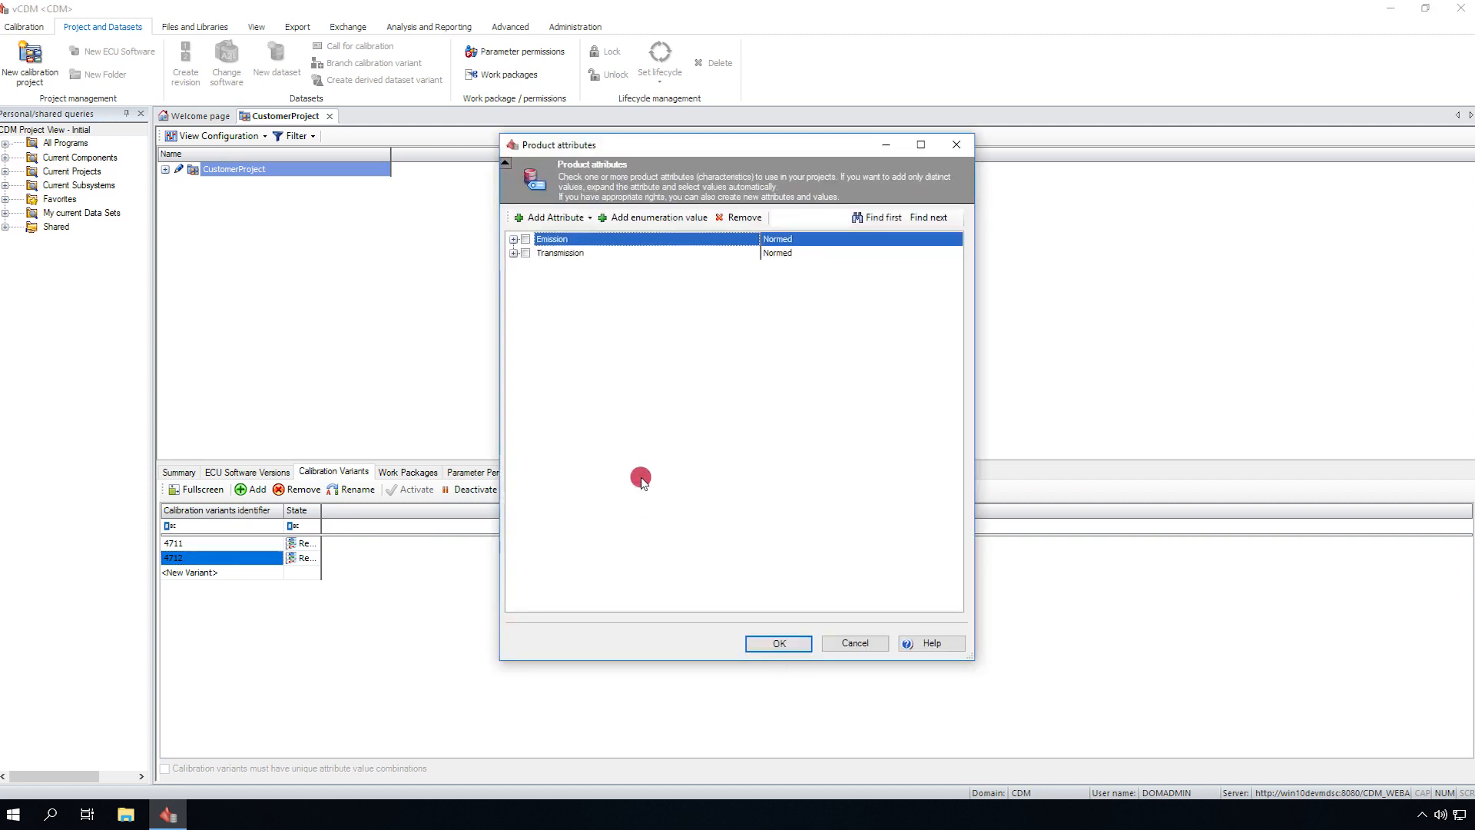
{"action": "left_click", "coordinate": [514, 238]}
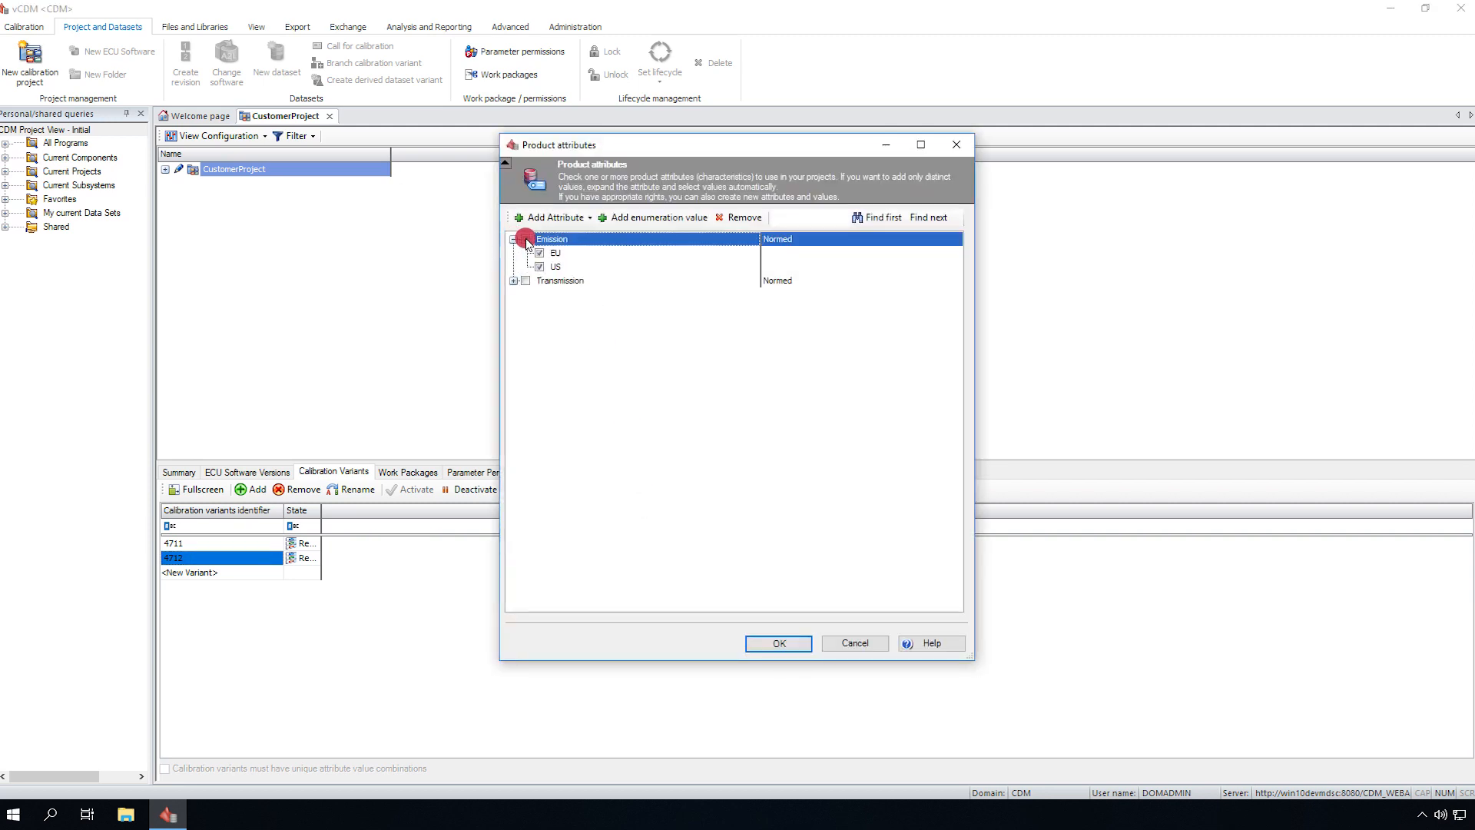
{"action": "left_click", "coordinate": [515, 280]}
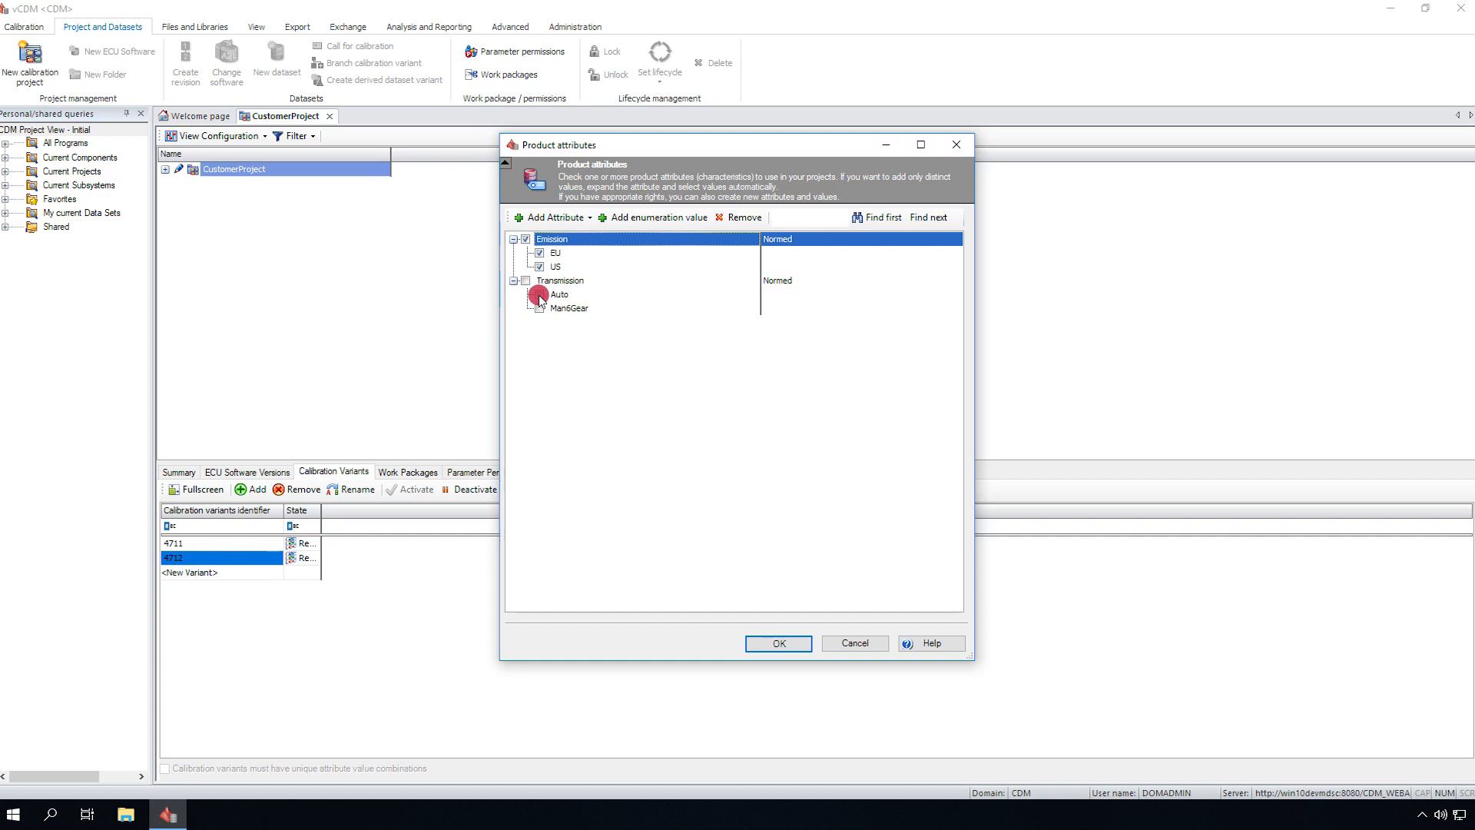
{"action": "left_click", "coordinate": [776, 642]}
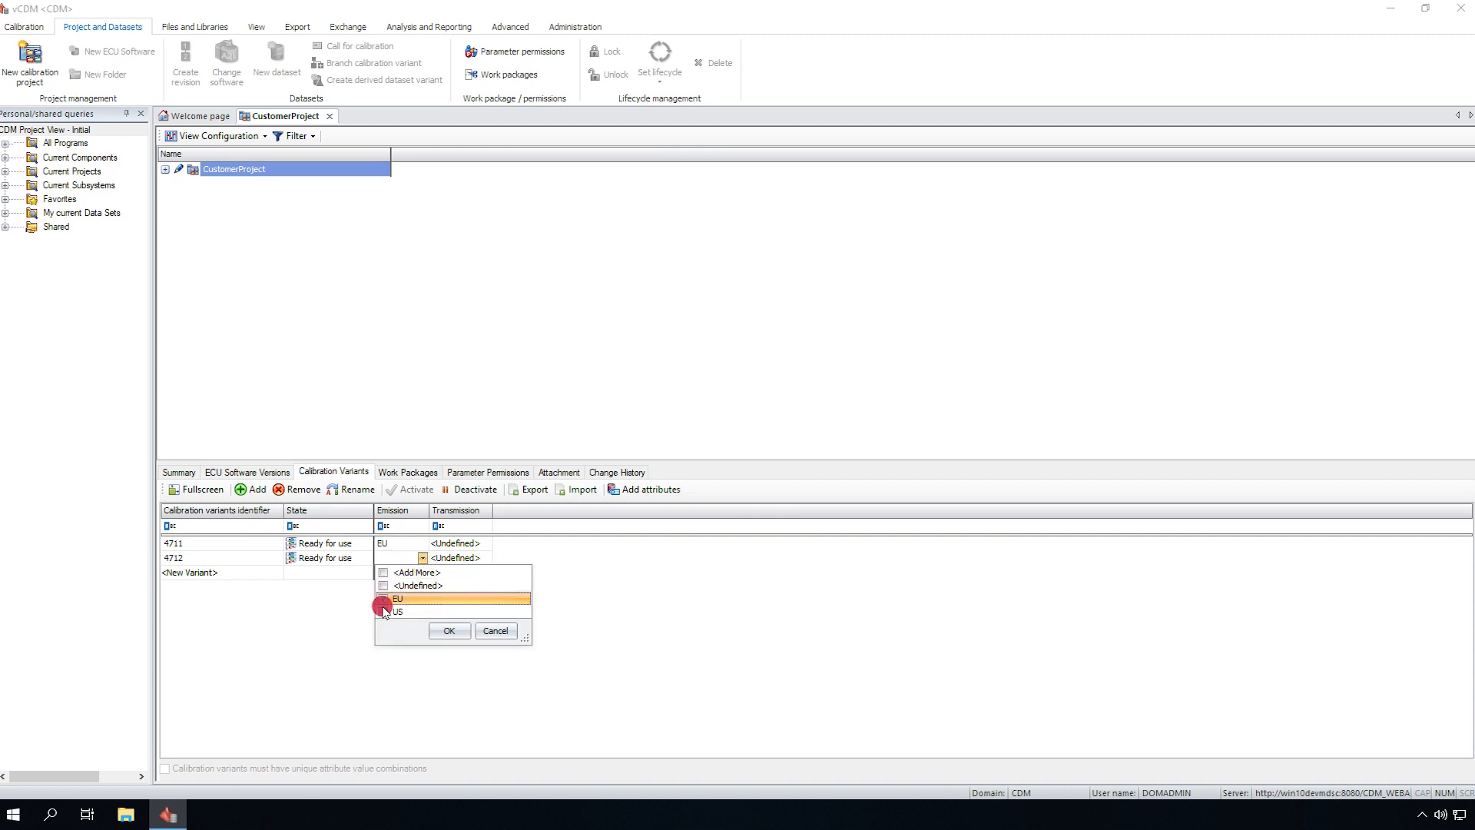
Set variant 4712 to EU, US emission with Auto transmission.
{"action": "left_click", "coordinate": [397, 611]}
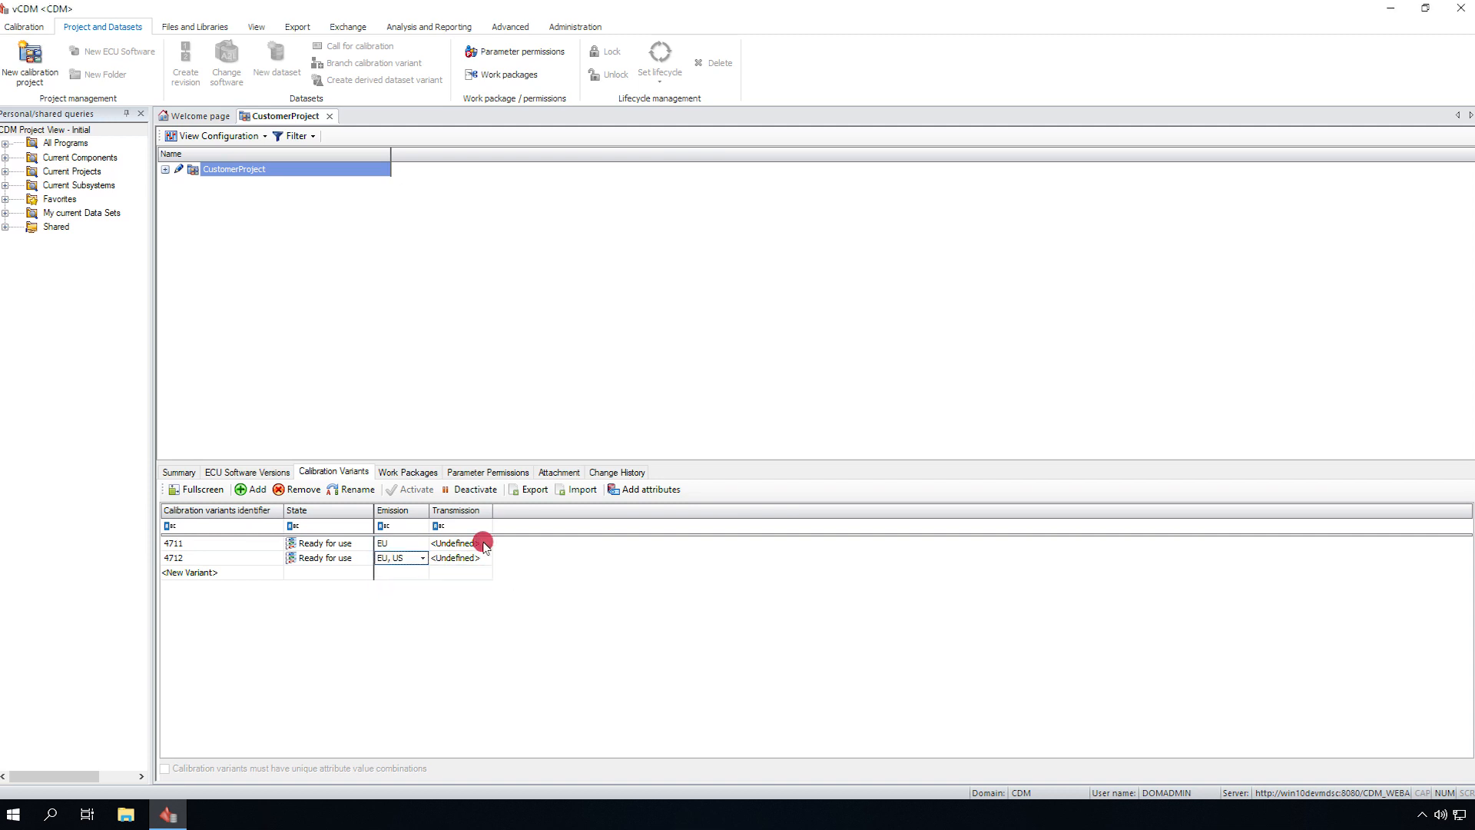
{"action": "left_click", "coordinate": [486, 543]}
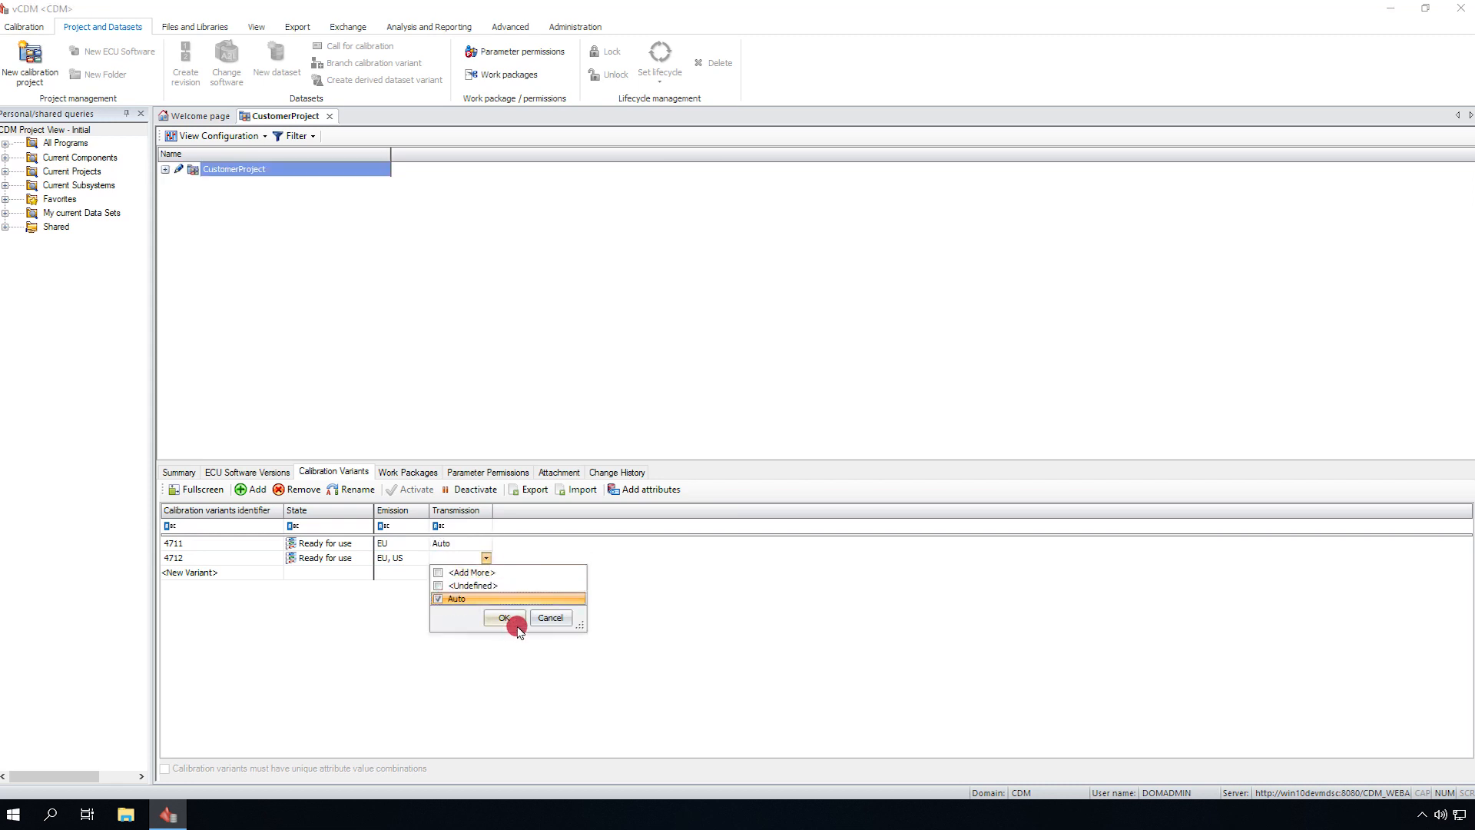
{"action": "left_click", "coordinate": [505, 617]}
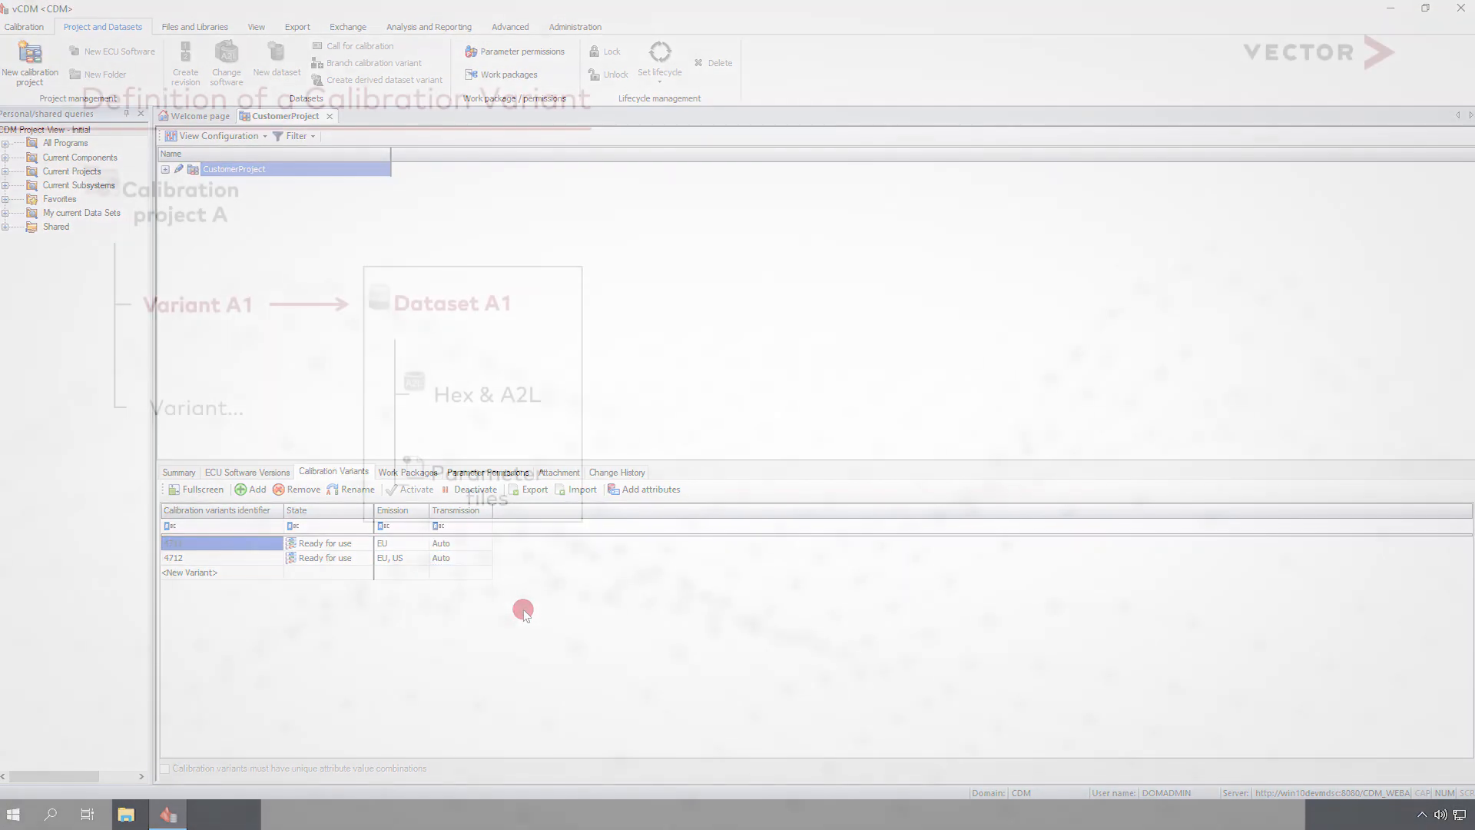
{"action": "mouse_move", "coordinate": [276, 62]}
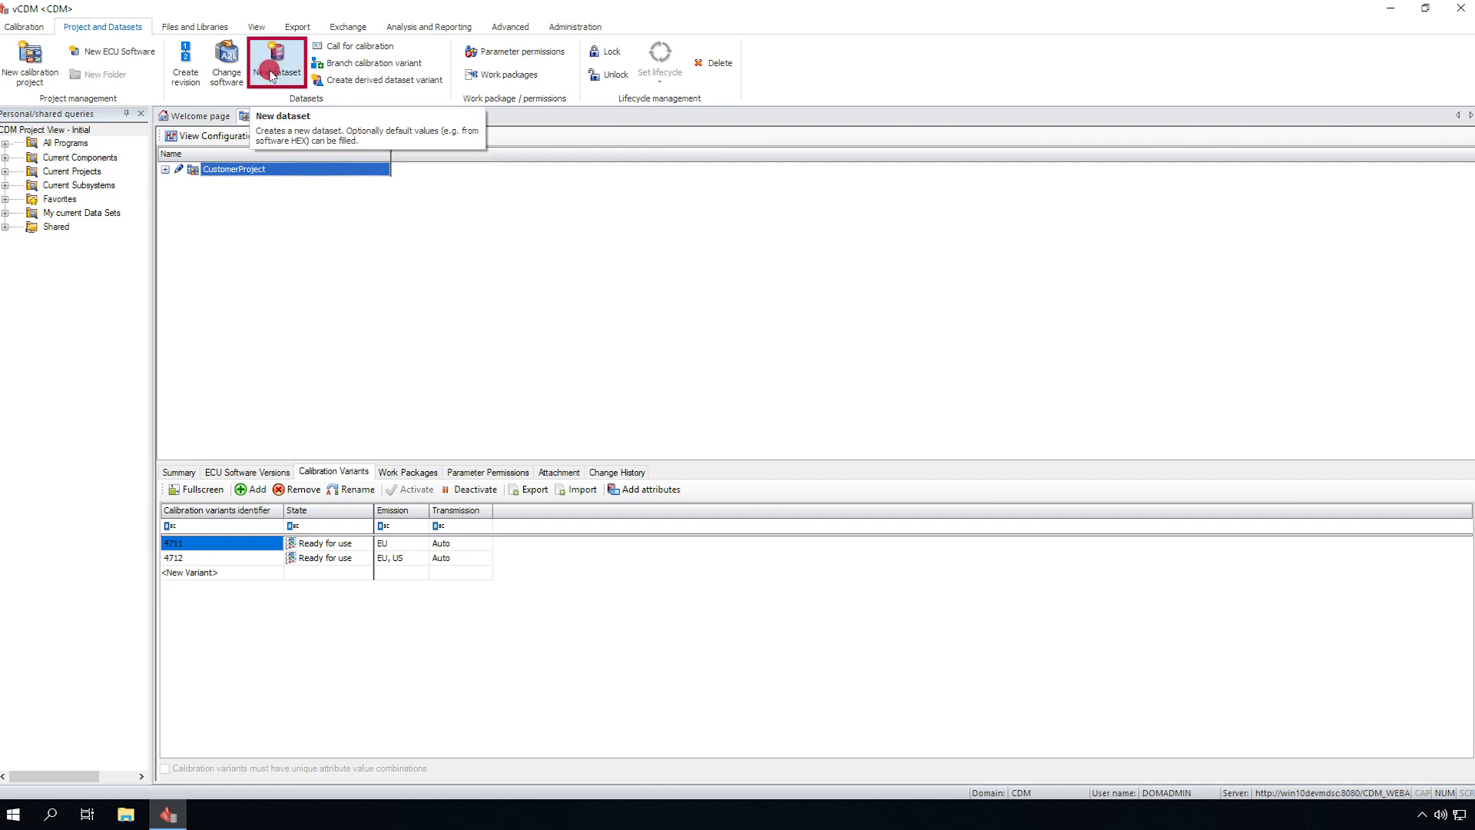
Create datasets for variants 4711 and 4712 from vCDM_demoV1 with Complete Ecu scale.
{"action": "left_click", "coordinate": [275, 62]}
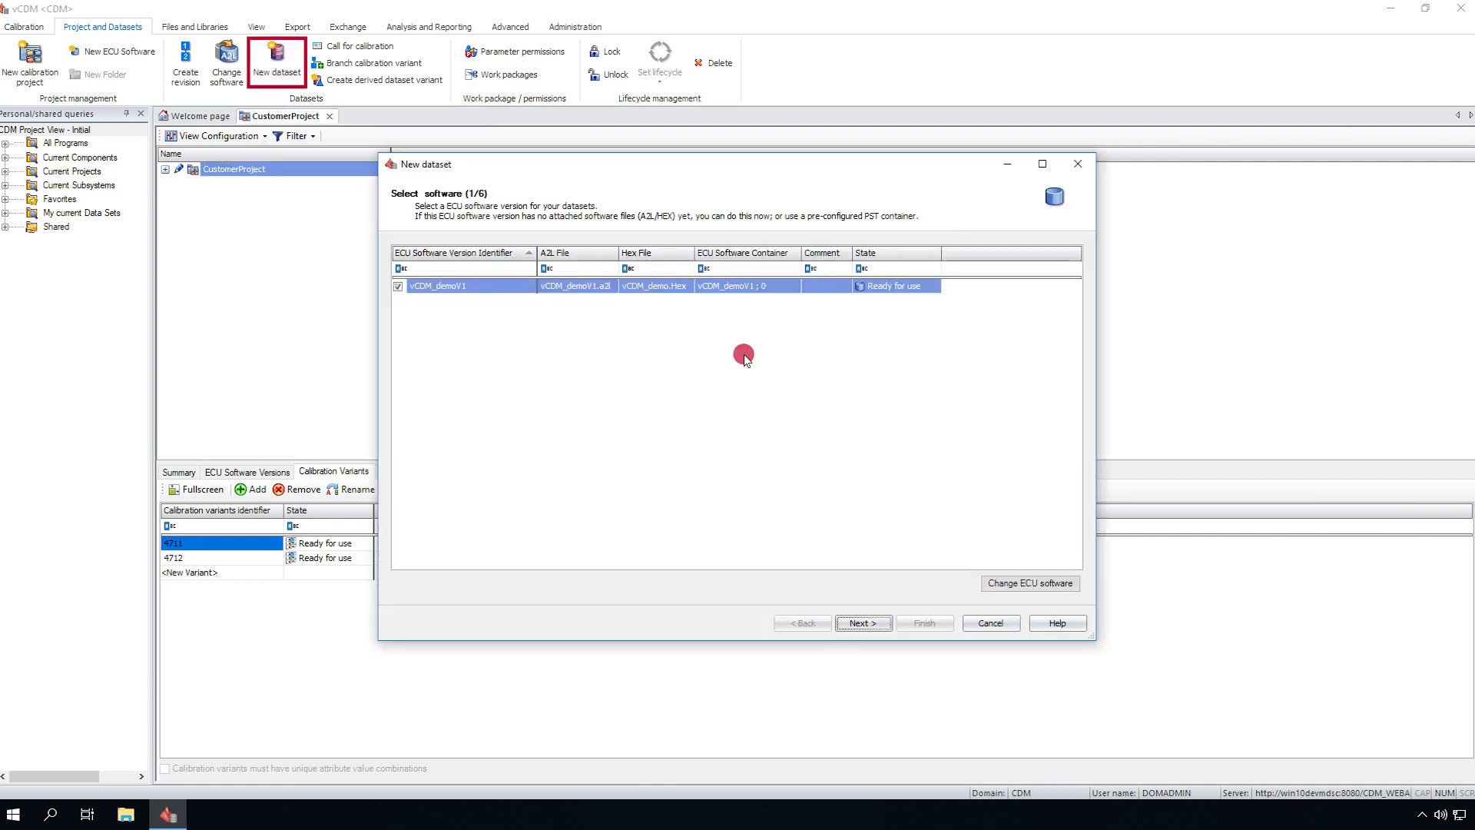
{"action": "left_click", "coordinate": [861, 623]}
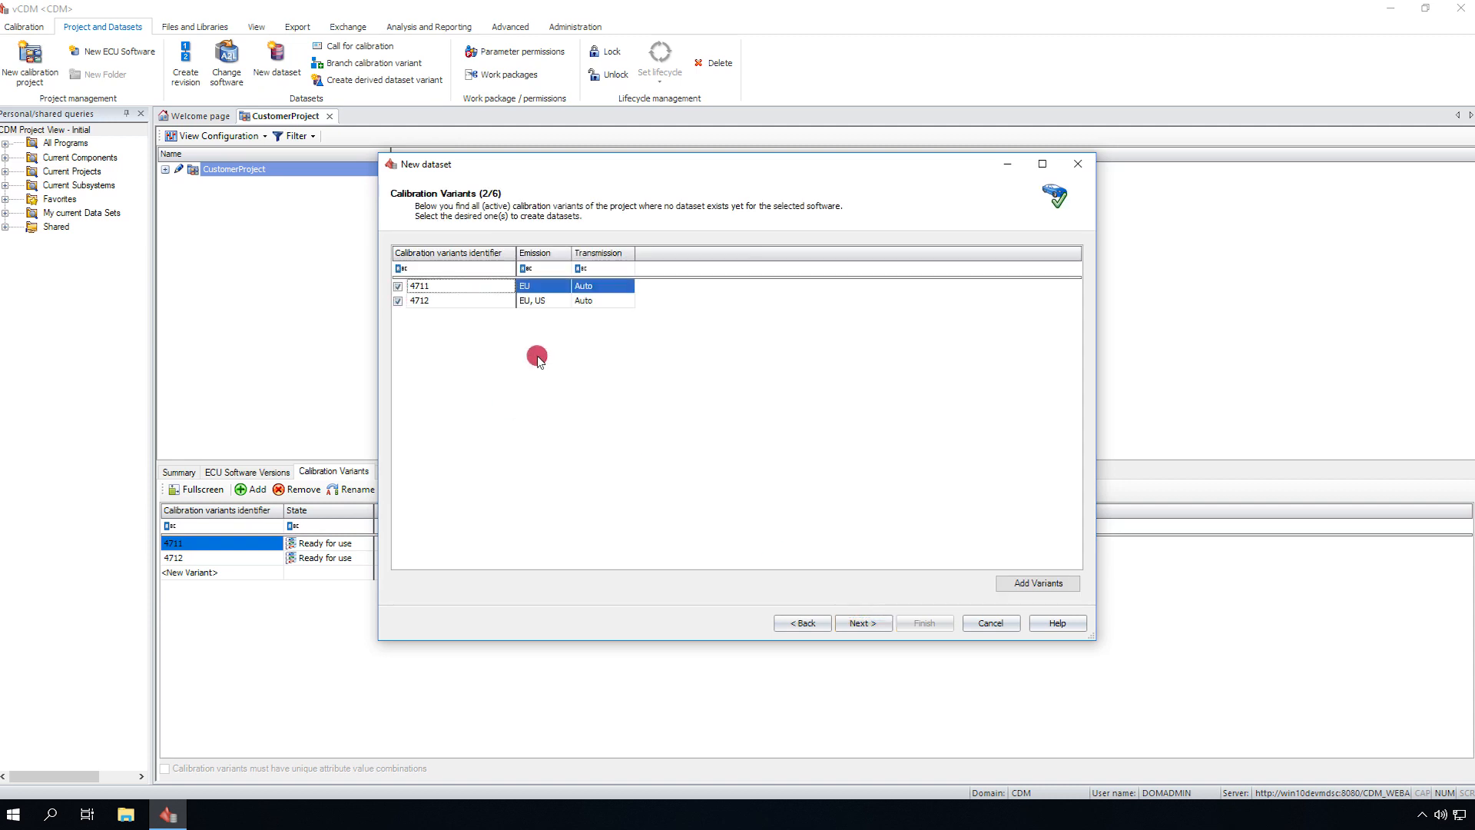
{"action": "left_click", "coordinate": [862, 623]}
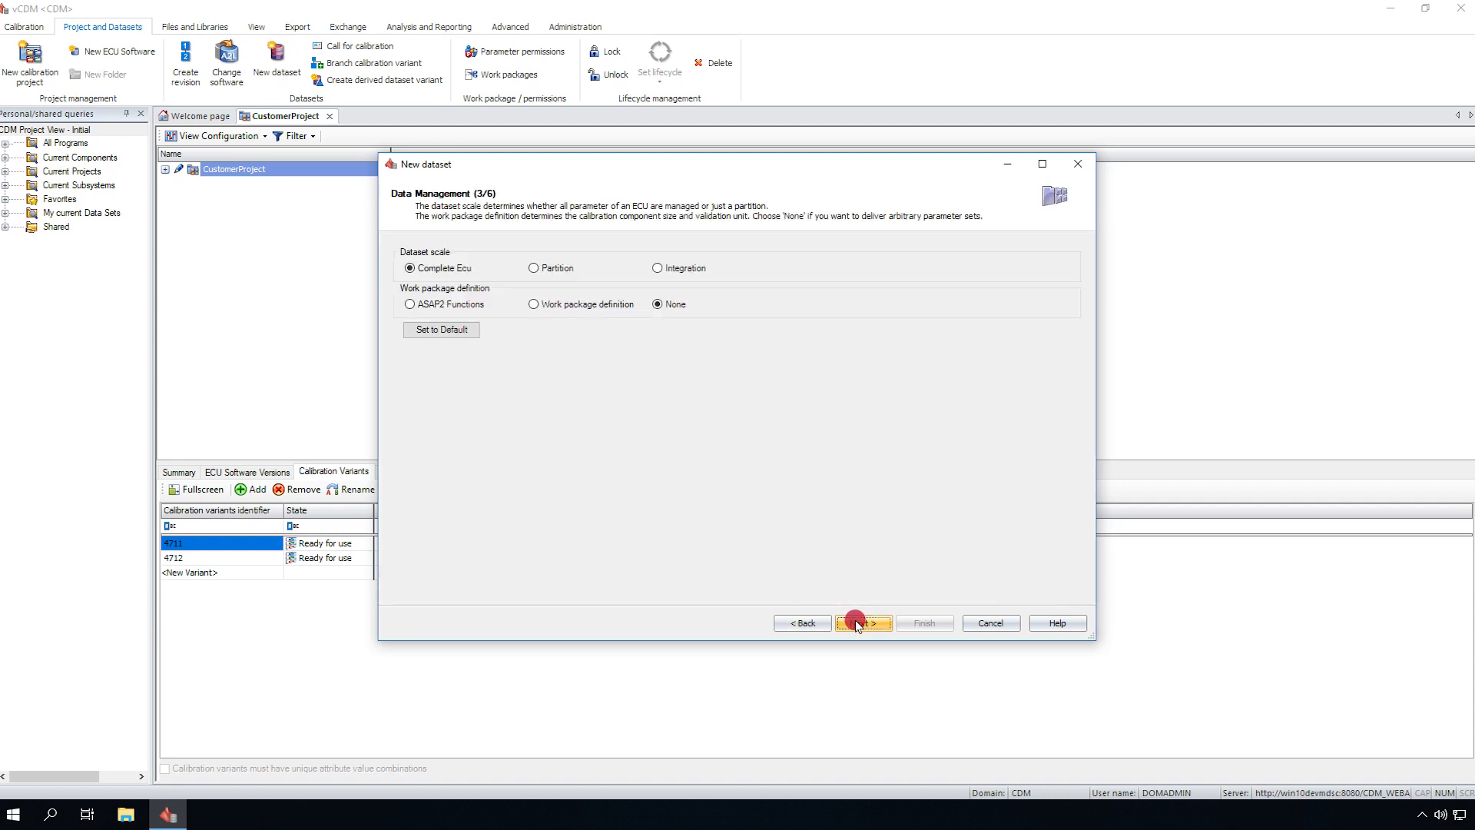
{"action": "left_click", "coordinate": [860, 623]}
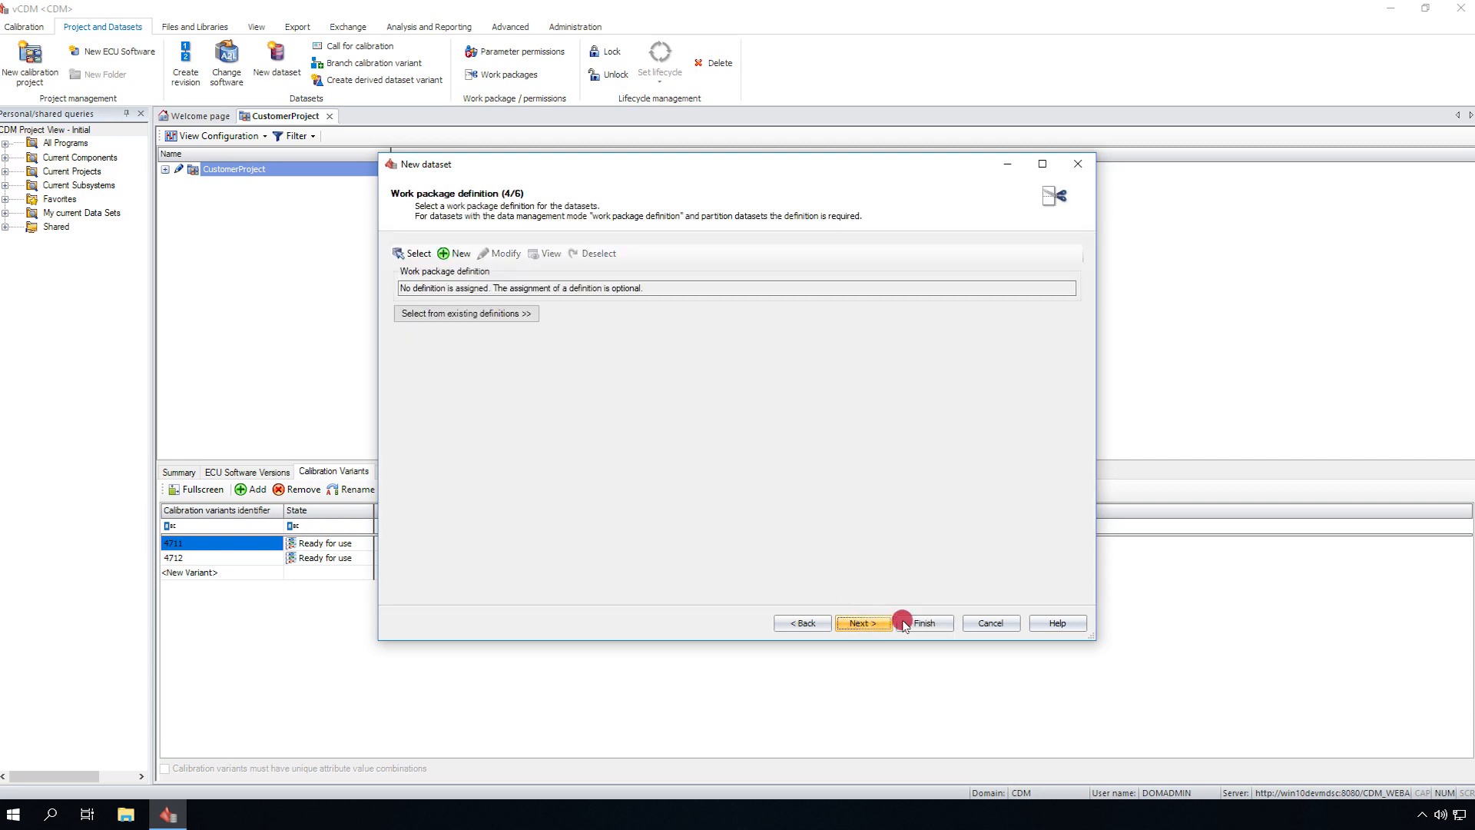
{"action": "left_click", "coordinate": [922, 623]}
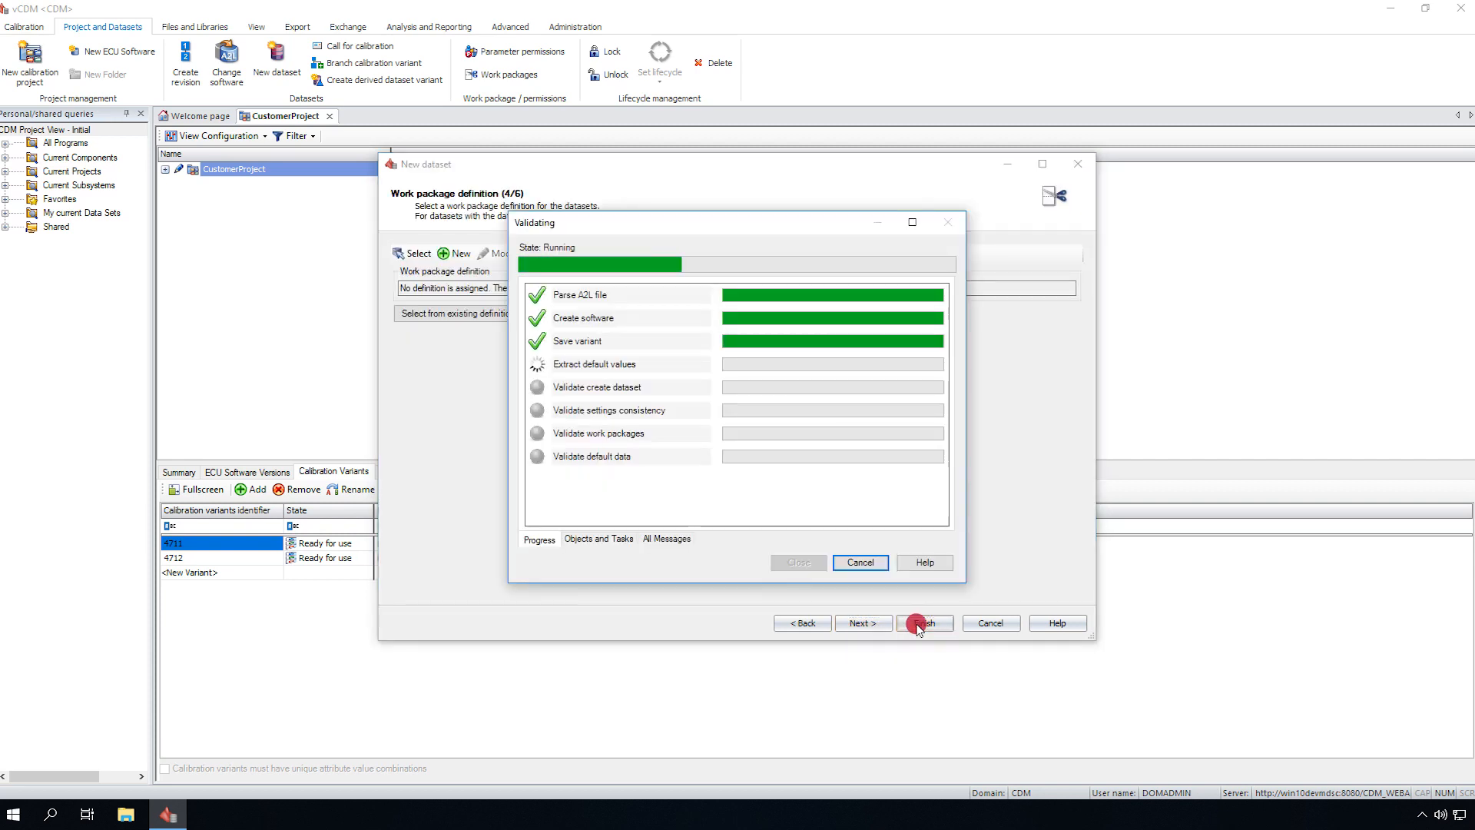
{"action": "left_click", "coordinate": [924, 623]}
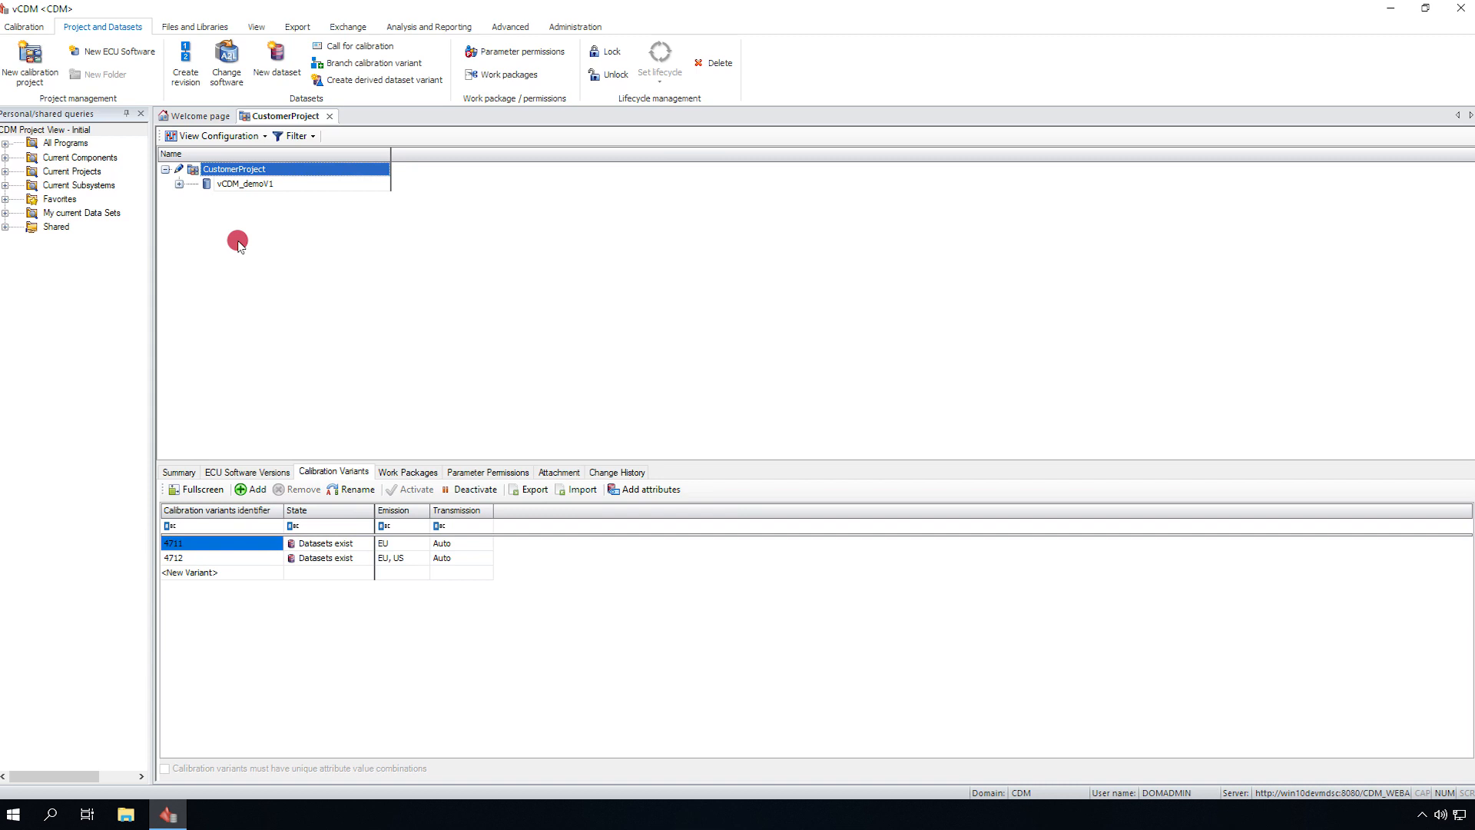
Expand the 4711 and 4712 dataset nodes to show their A2L and HEX files.
{"action": "left_click", "coordinate": [179, 183]}
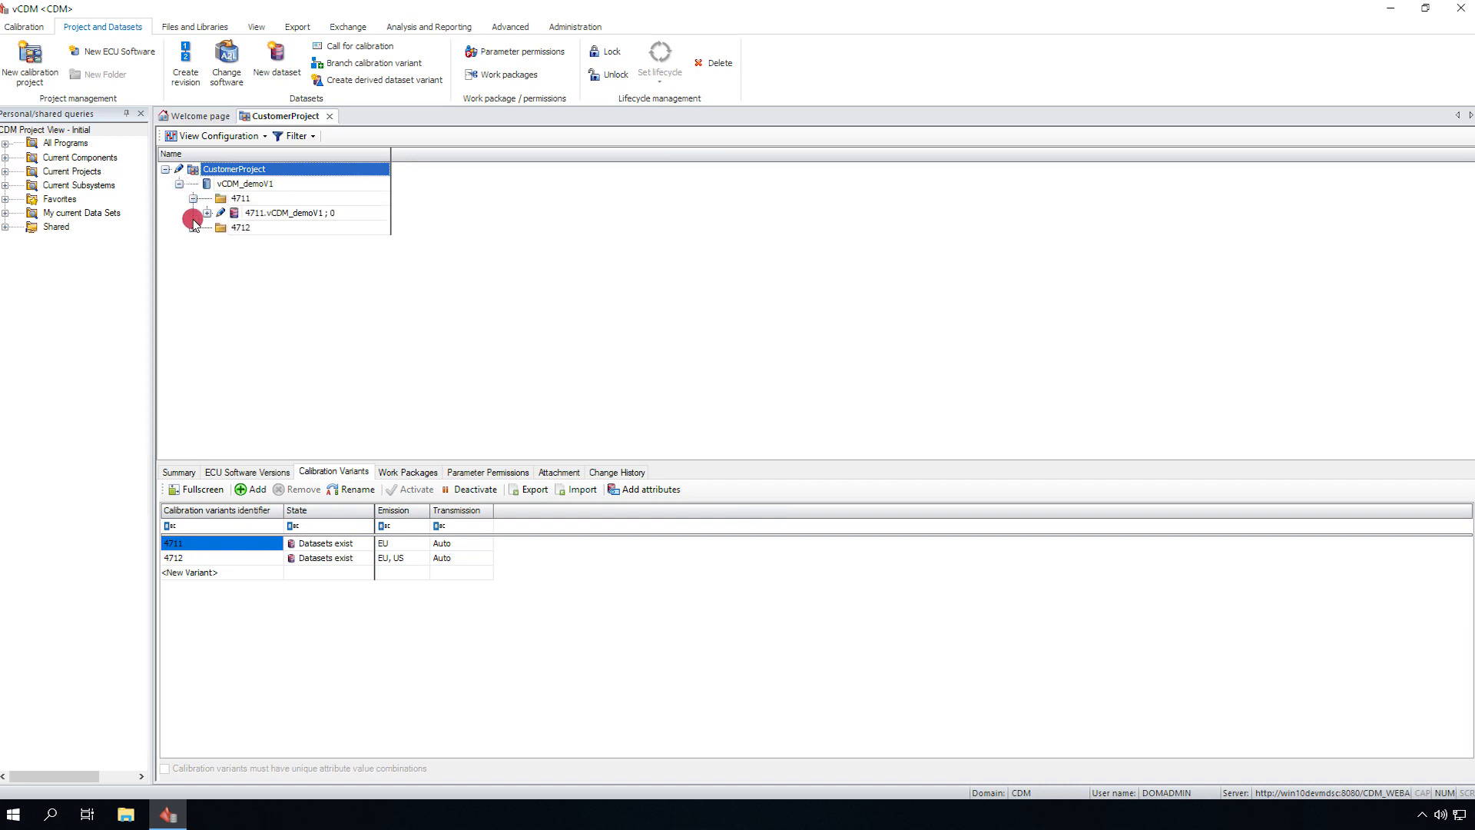
{"action": "left_click", "coordinate": [206, 213]}
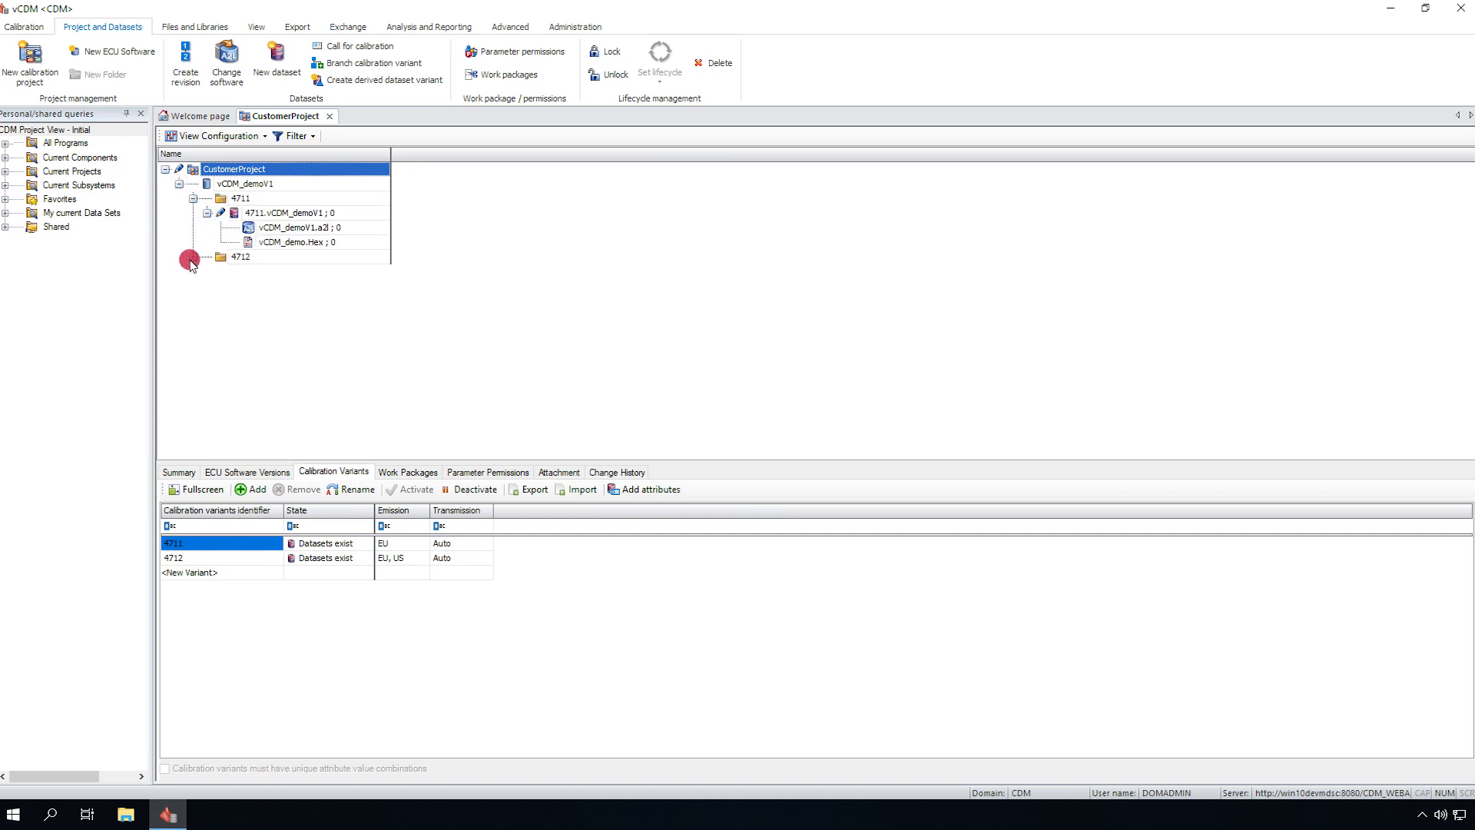
{"action": "left_click", "coordinate": [207, 257]}
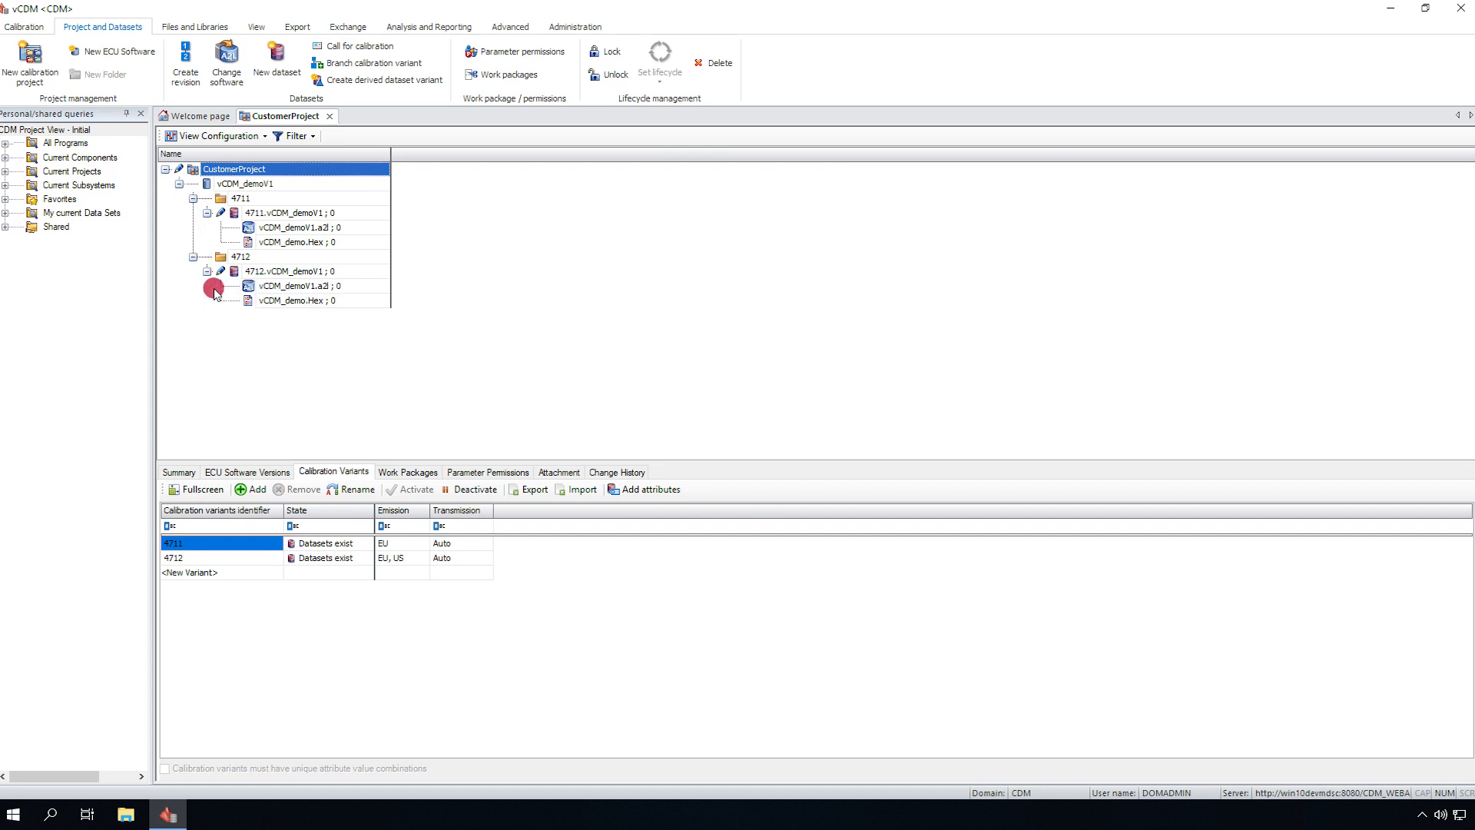